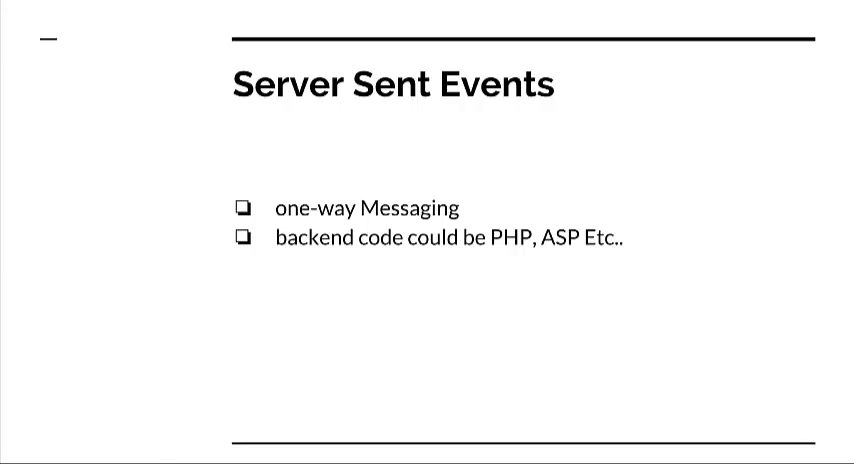
mouse_move(724, 296)
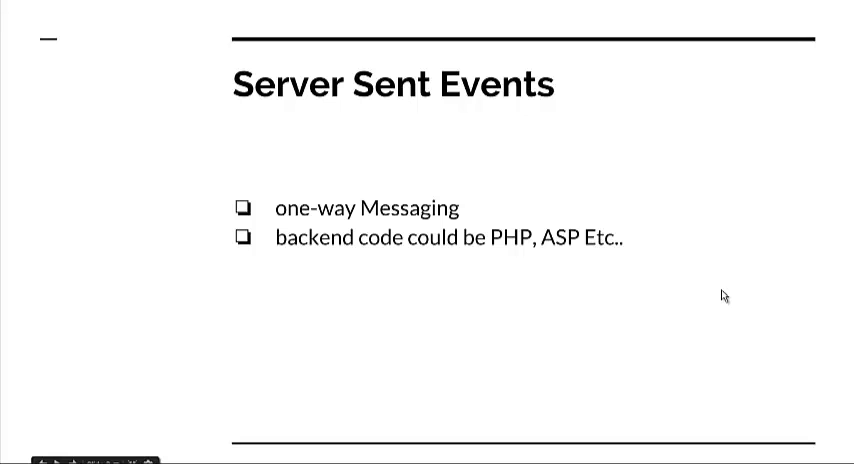
Step: Restart Apache with 'service apache2 restart'
key("Right")
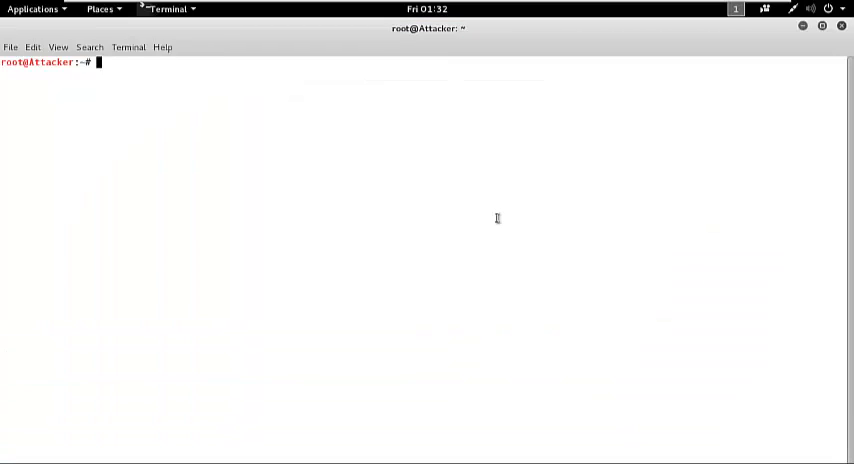
type("s")
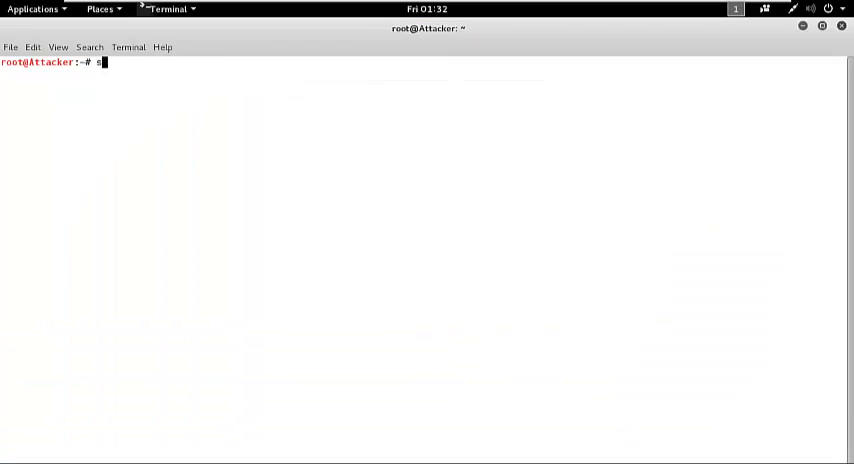
type("ervice apache2 restart")
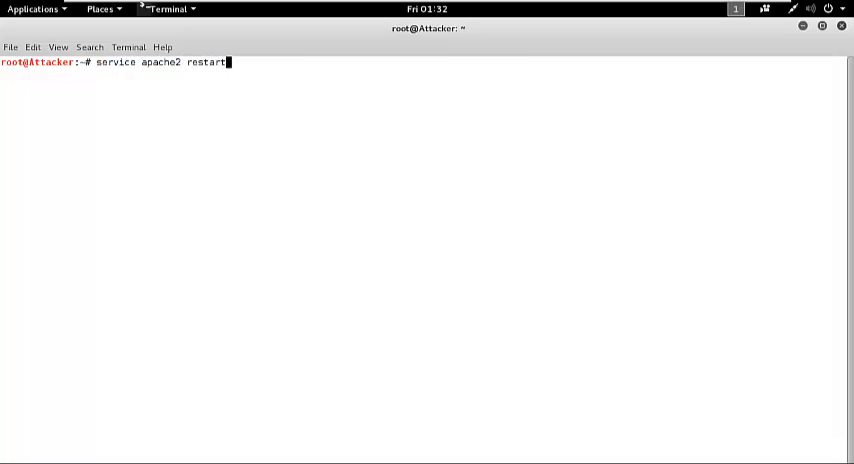
key("Return")
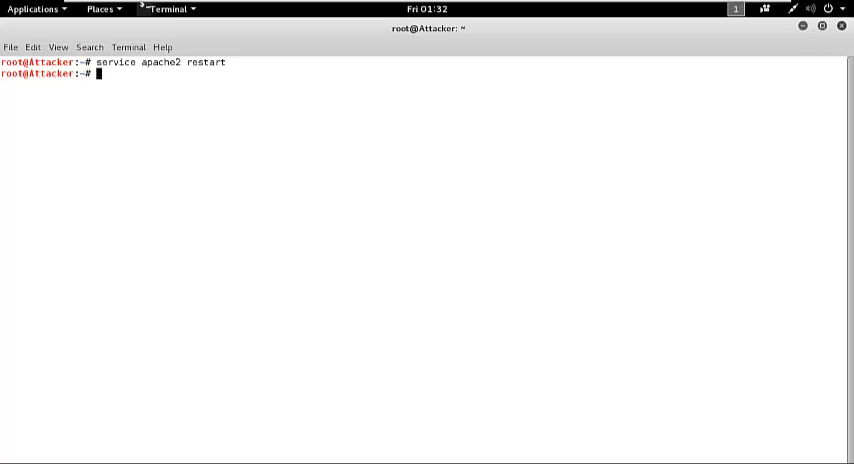
mouse_move(412, 232)
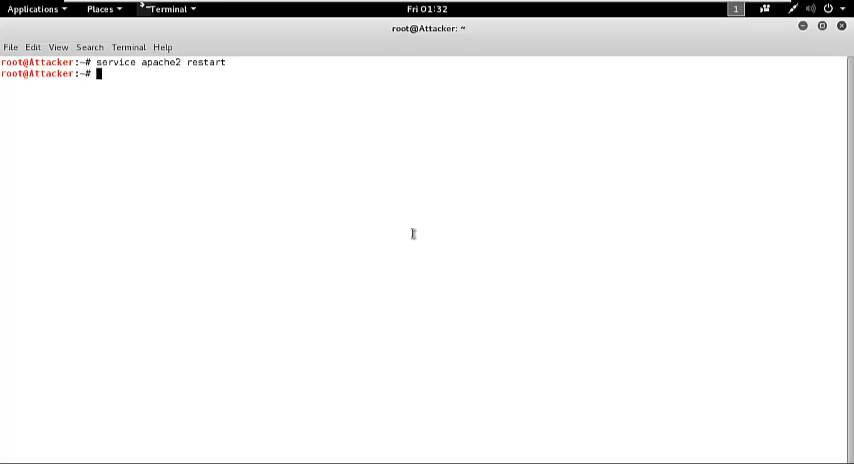
Step: Go to /var/www/html, create a youtube folder and make it the working directory
type("cd /")
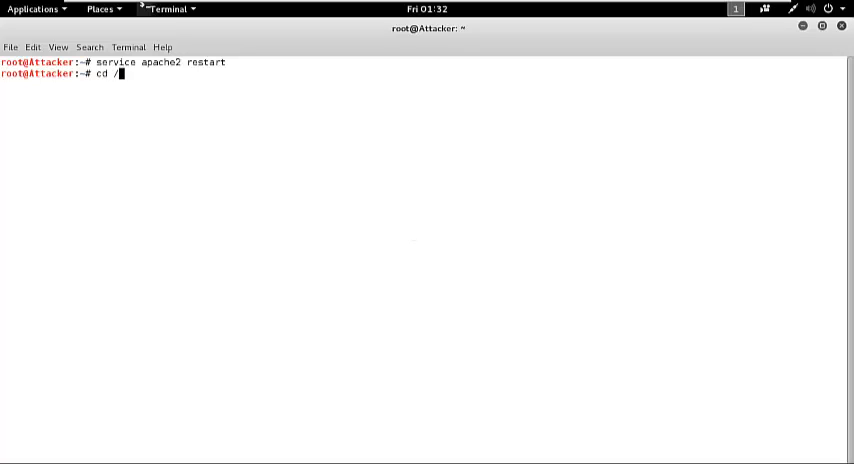
type("var/www/html/")
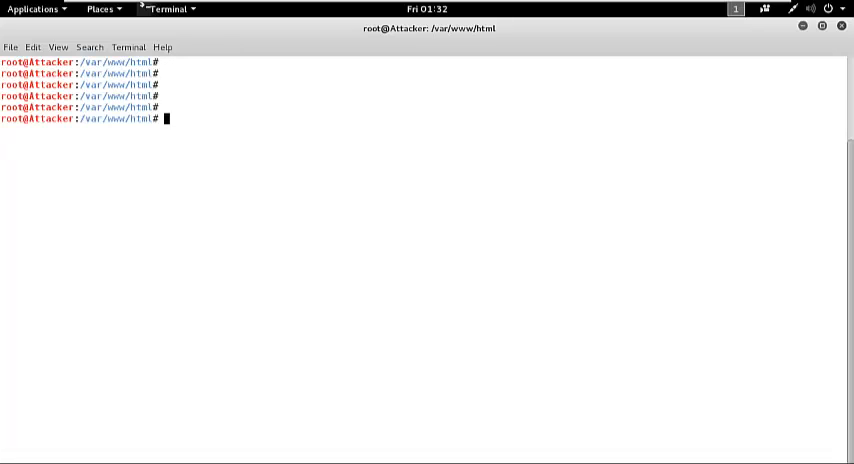
type("cd")
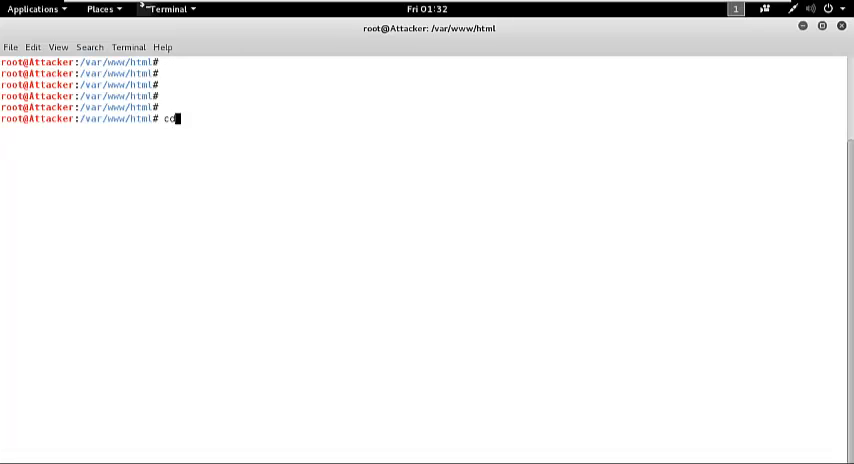
type("mkdir youtube")
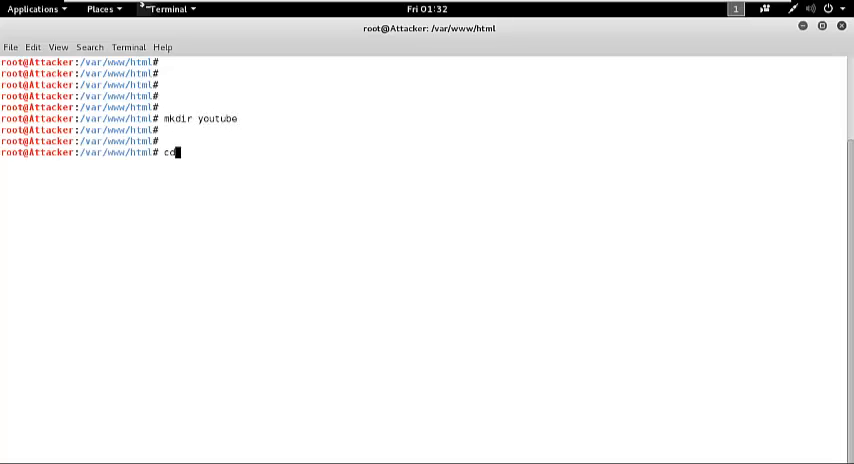
key("Return")
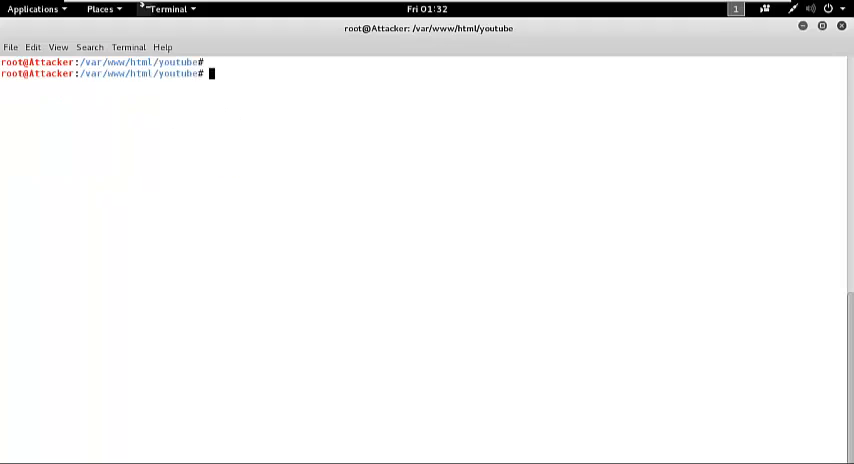
key("Return")
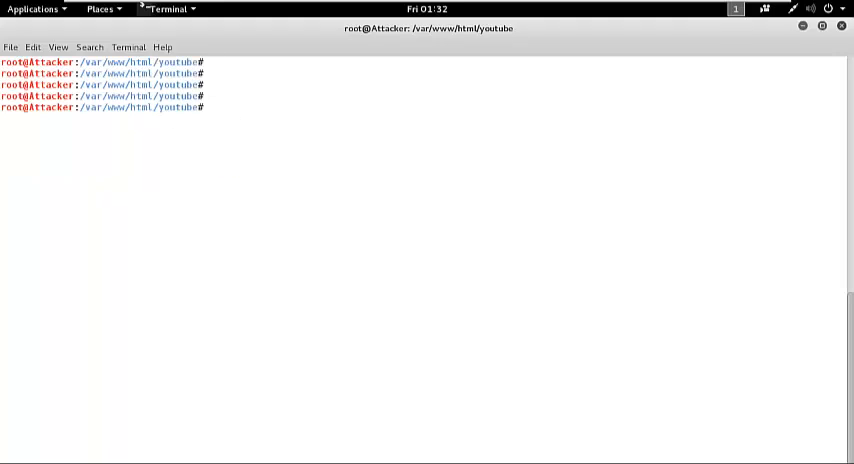
Step: Launch Vim on a new updater.php file in the youtube folder
type("vim")
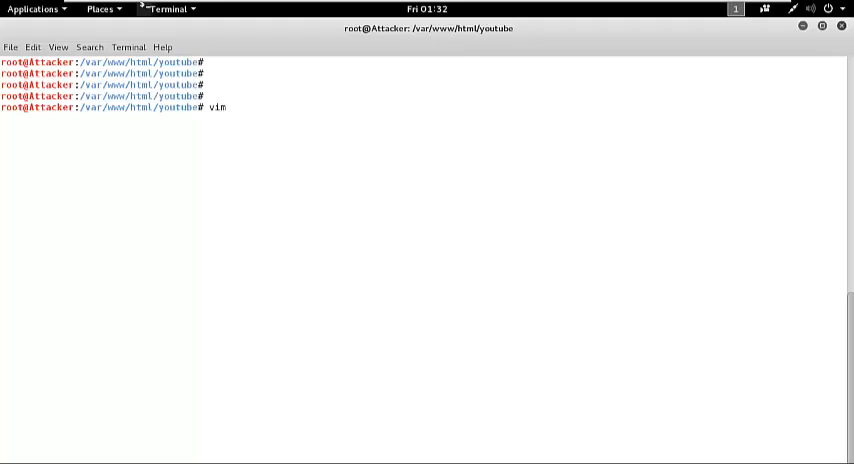
type("updatee")
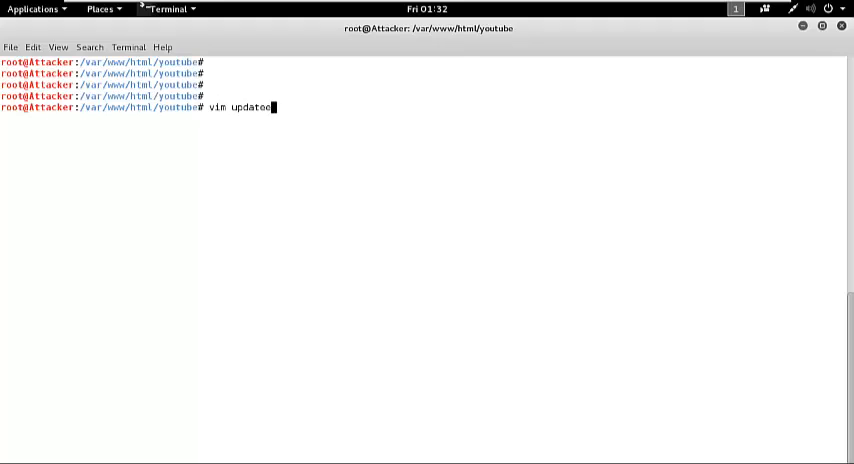
type("r/")
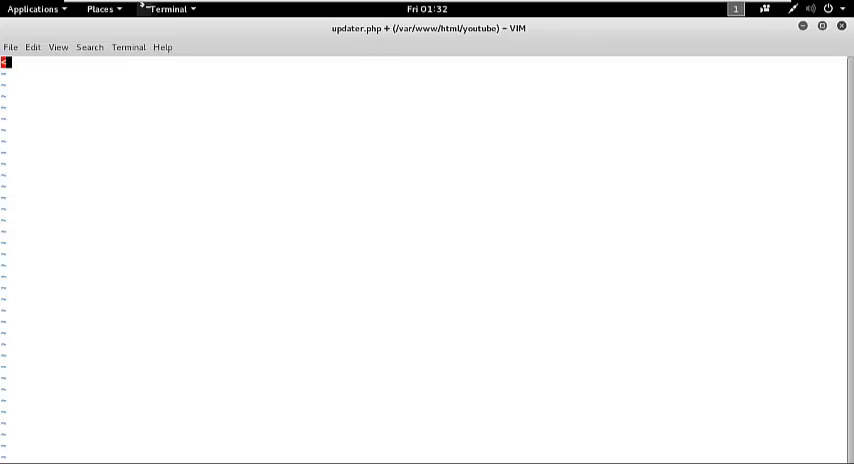
Step: Begin the PHP block with header("Content-type: text/event-stream");
type("<?php")
left_click(424, 84)
type("?>")
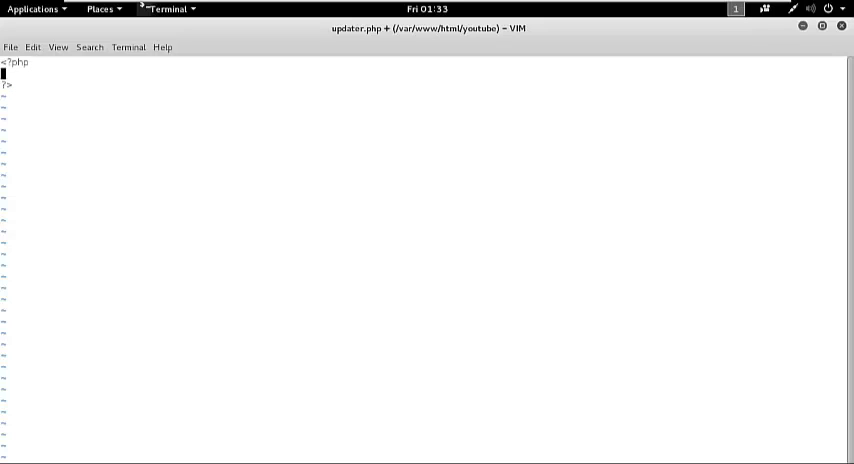
type("header();")
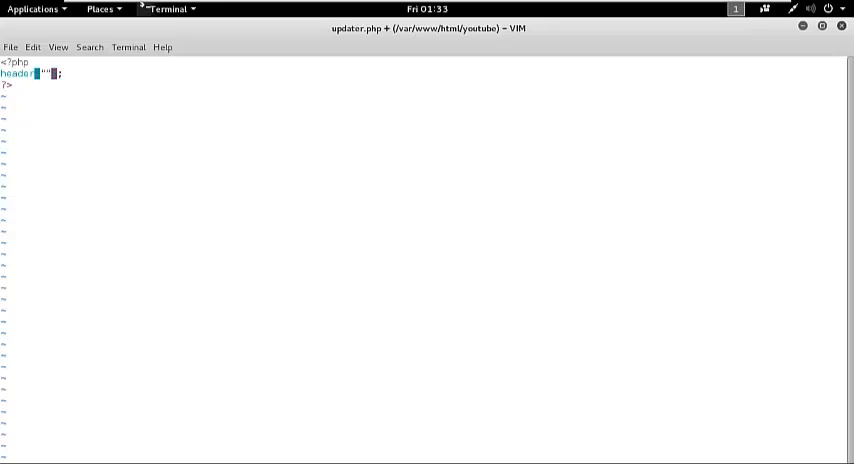
type("Content-t")
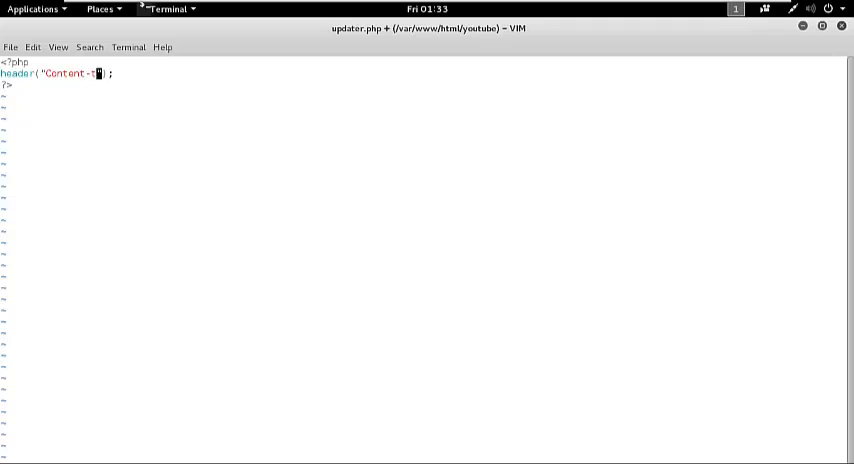
type("ype:")
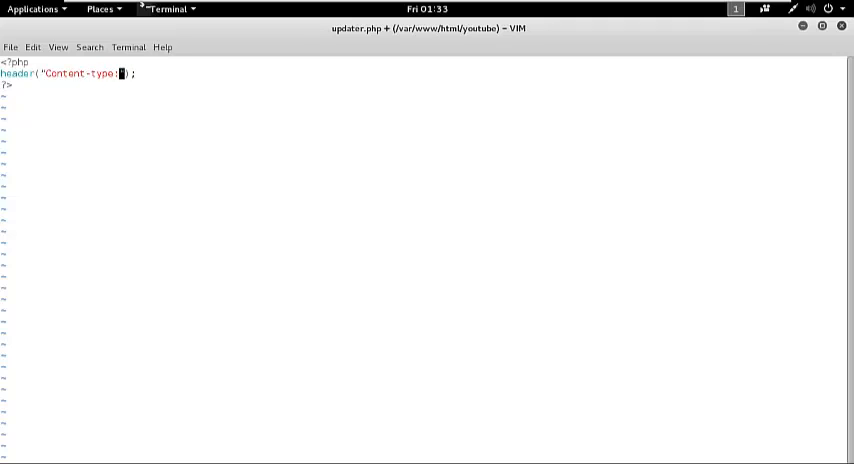
type("text/event")
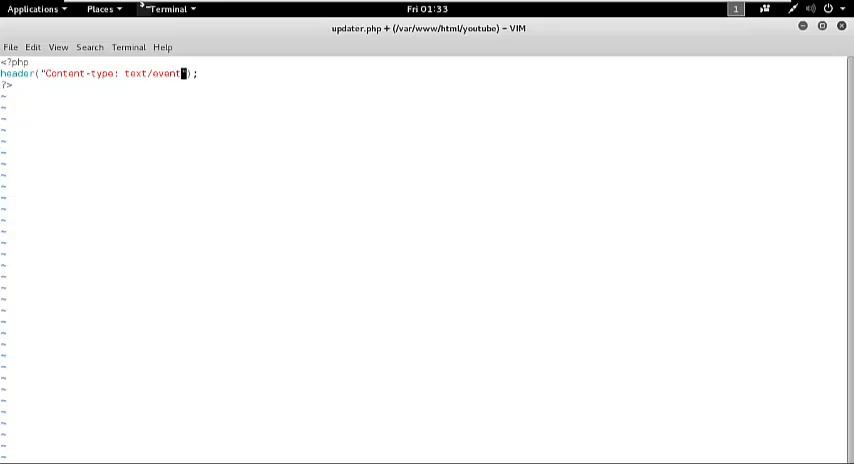
type("-stream")
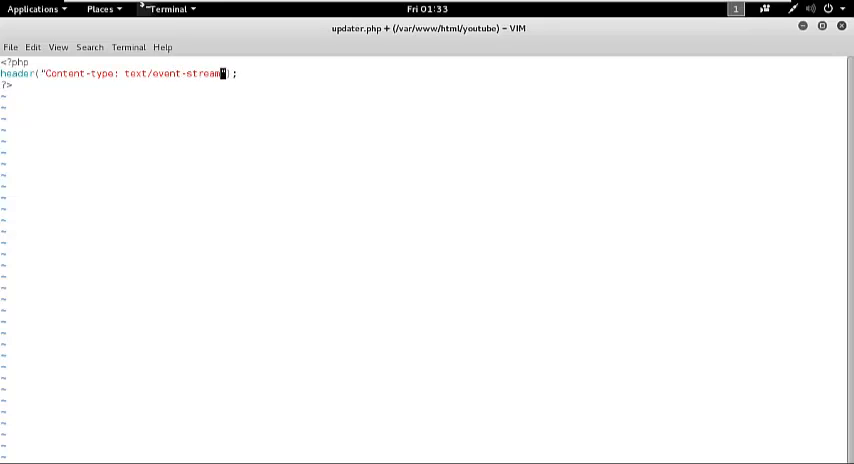
Step: Add a second header line sending Cache-control: no-cache
key("Return")
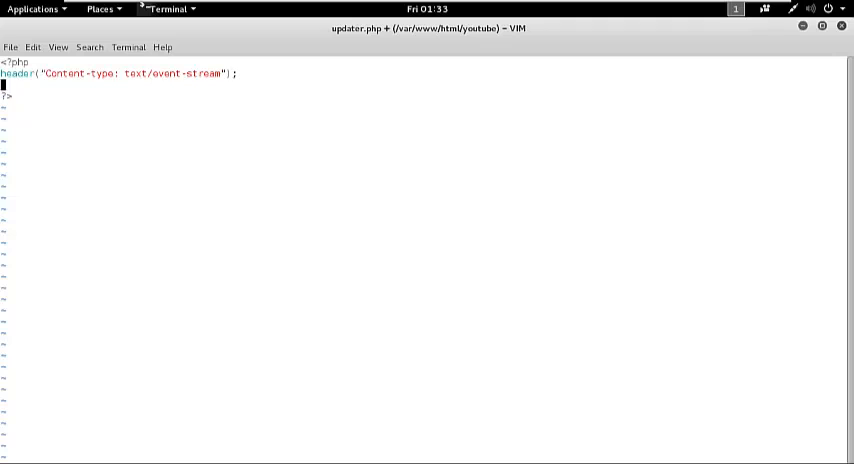
type("header(")
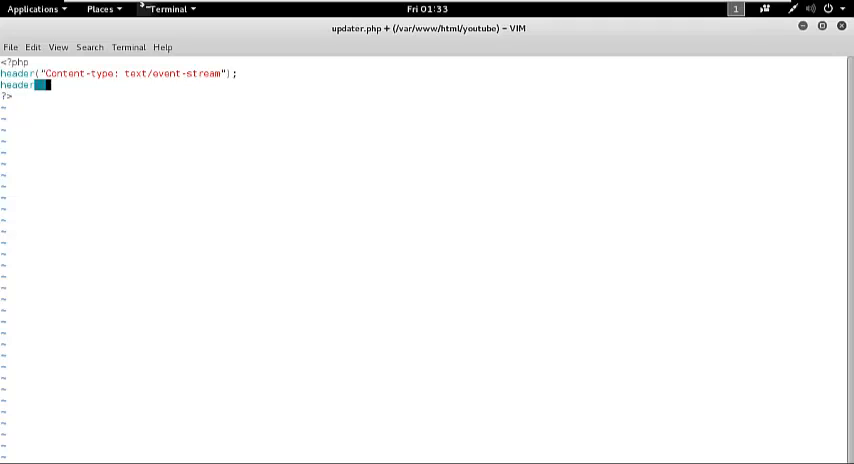
type(";")
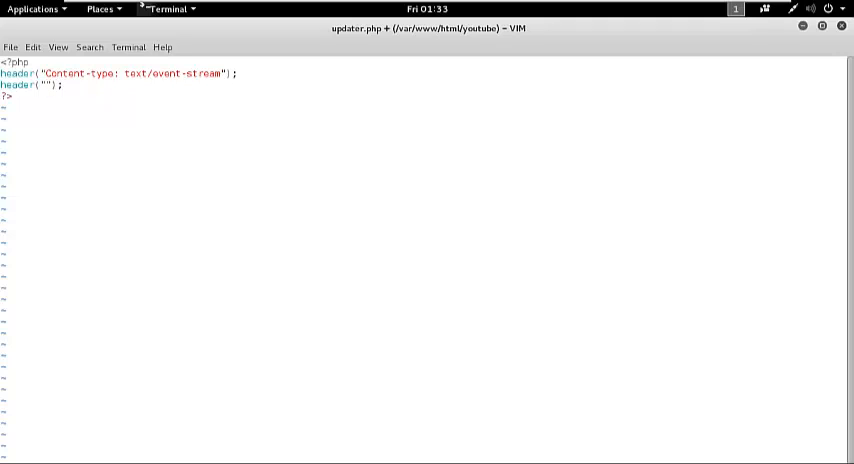
type("Cache-c")
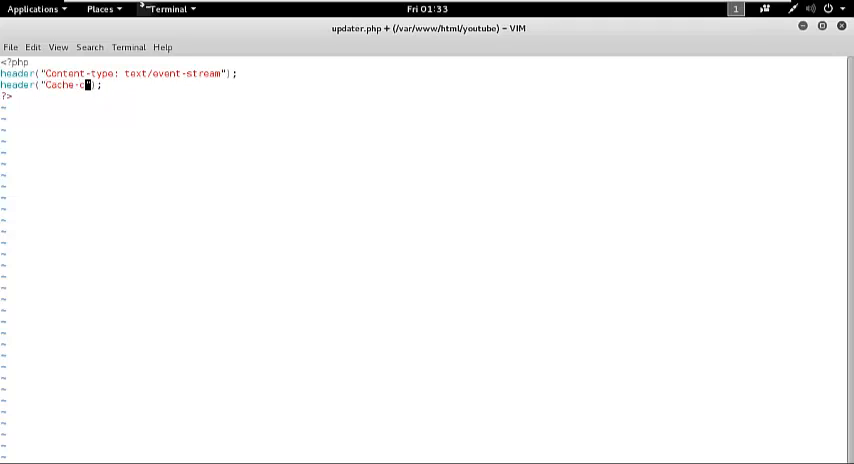
type("ontrol: no-cache")
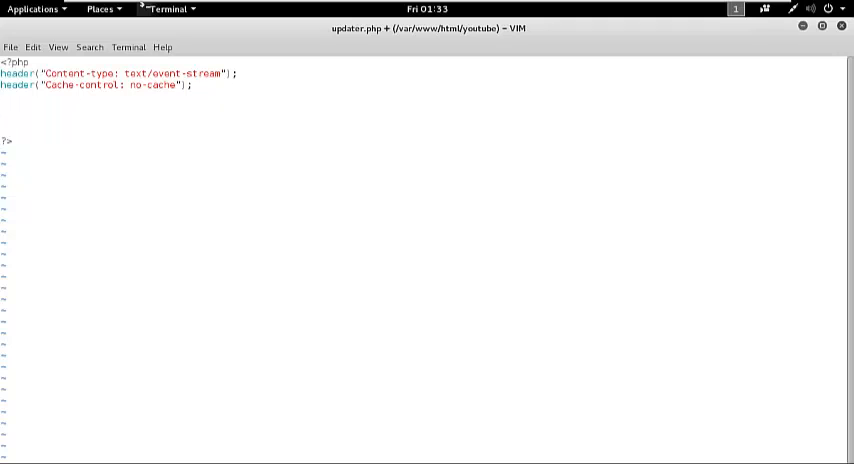
mouse_move(336, 232)
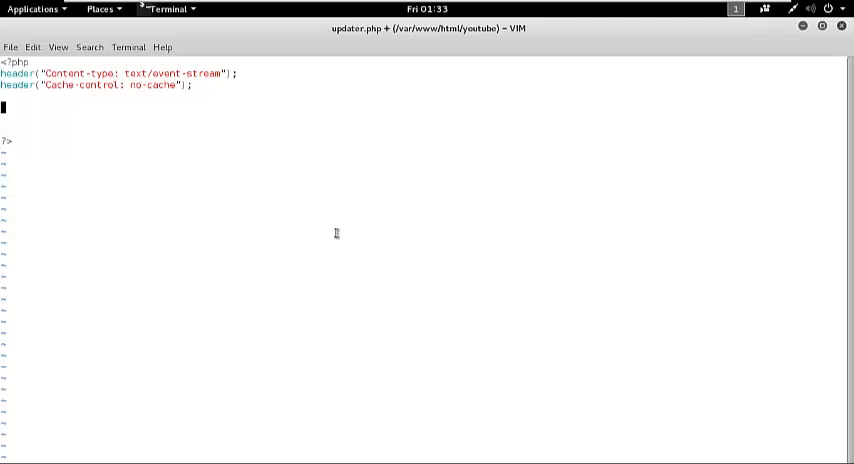
Step: Store date('r') in the $time variable
type("$time = date();")
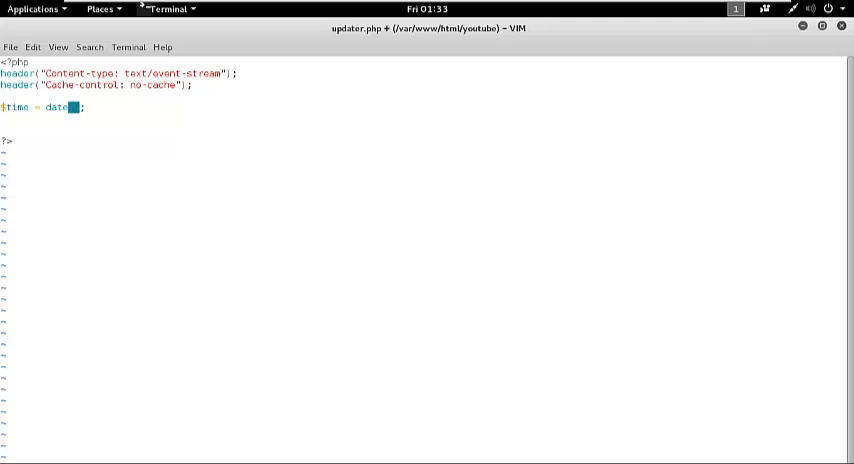
type("'r'")
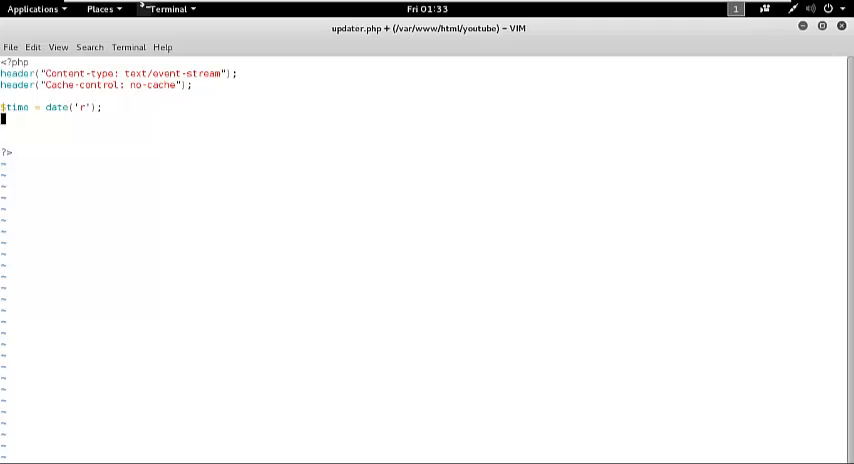
Step: Echo "data: The Server Time now is: {$time}\n\n" as the event payload
type("echo \"\";")
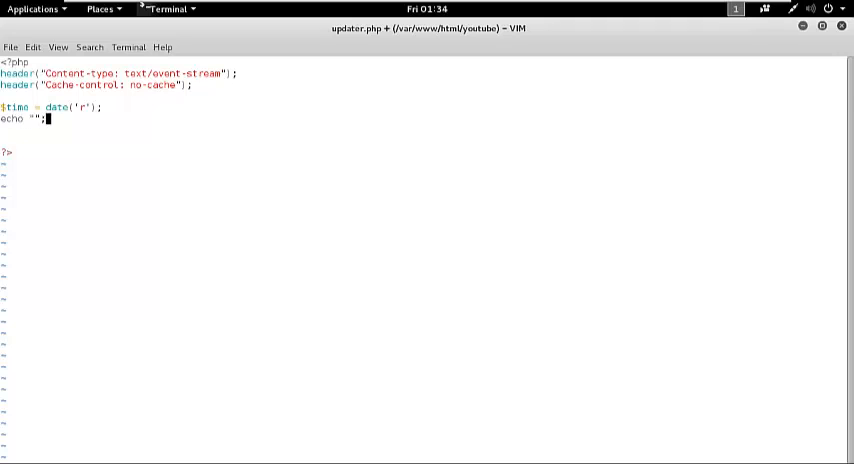
type("data")
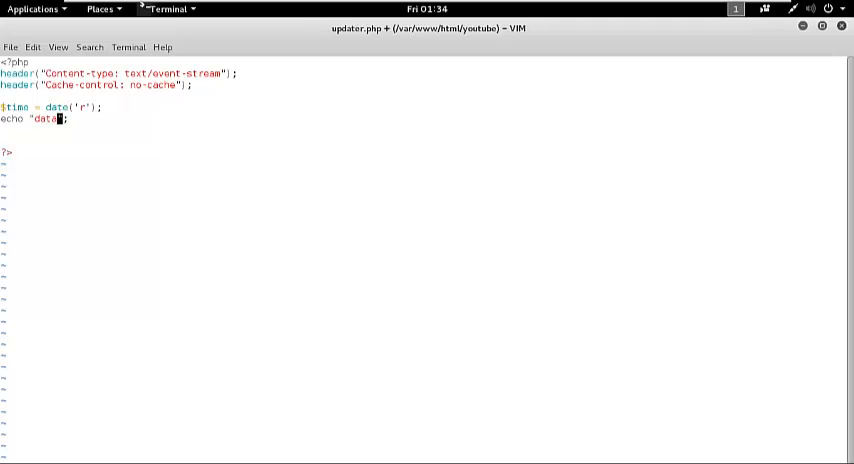
type(":")
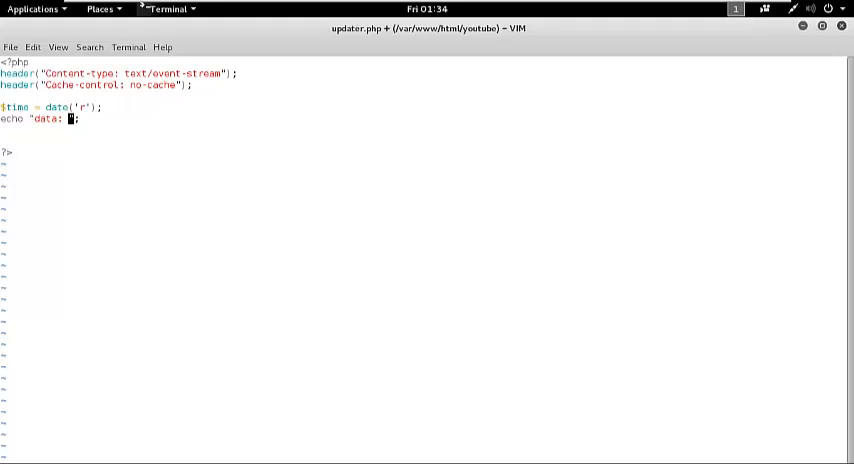
type("The Server")
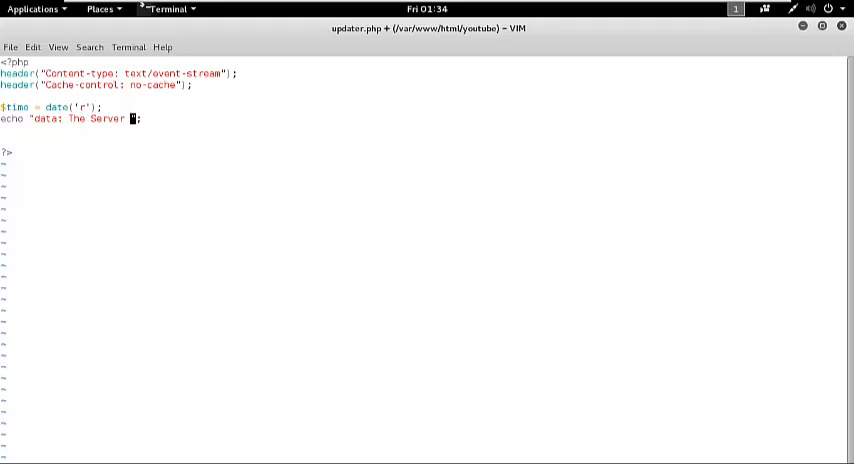
type("Time now is:")
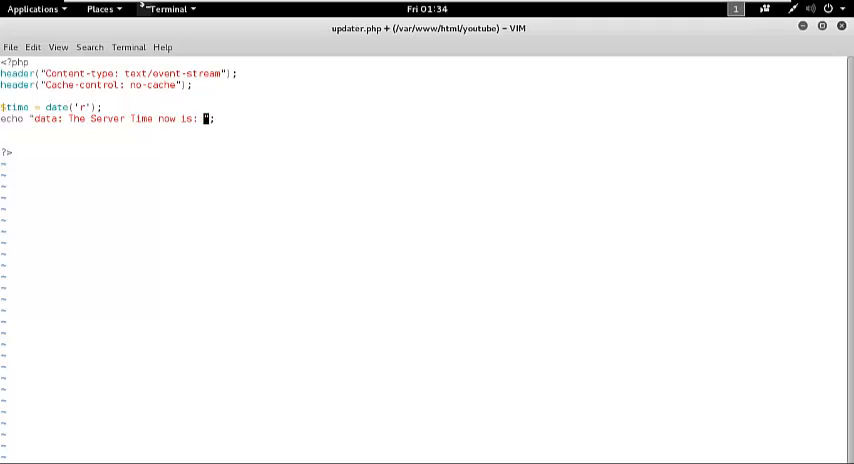
type("$t")
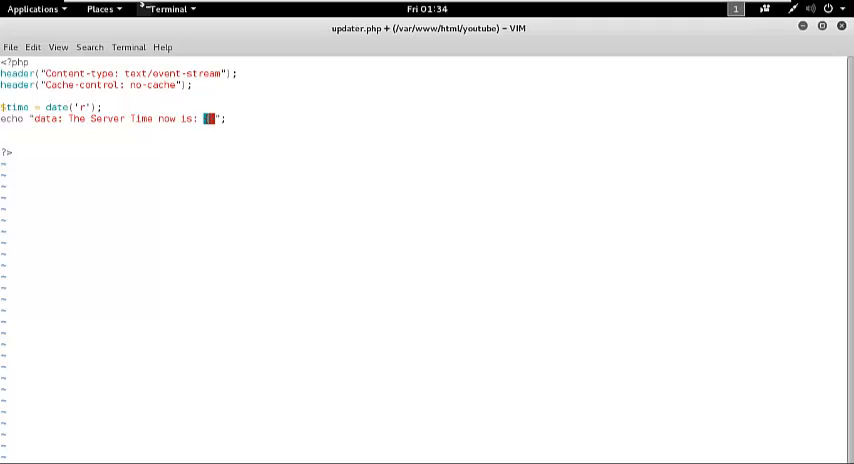
type("$time")
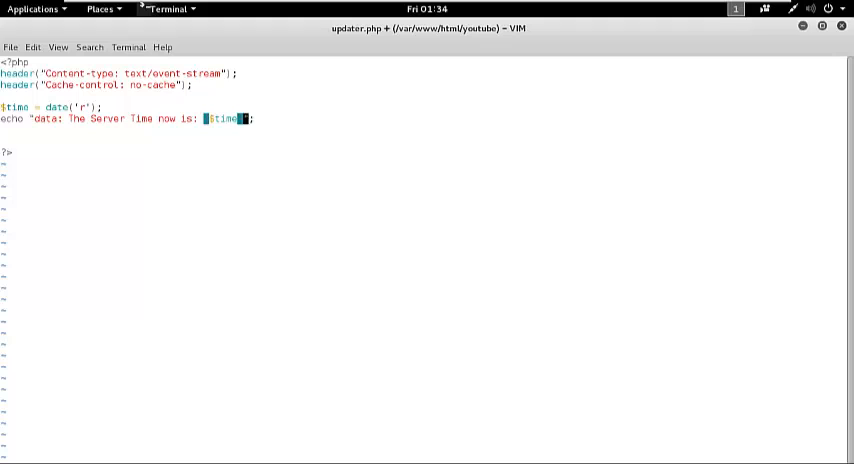
type("}\\n\\n")
type("f;")
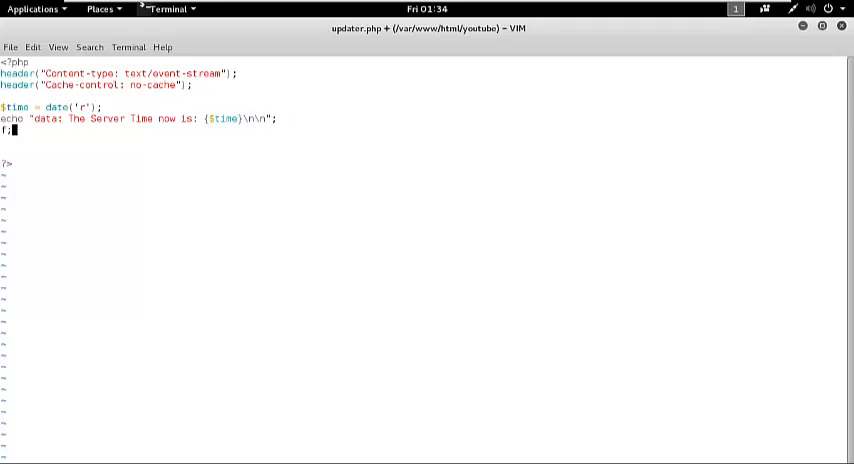
Step: Call flush(); after the echo
type("lush")
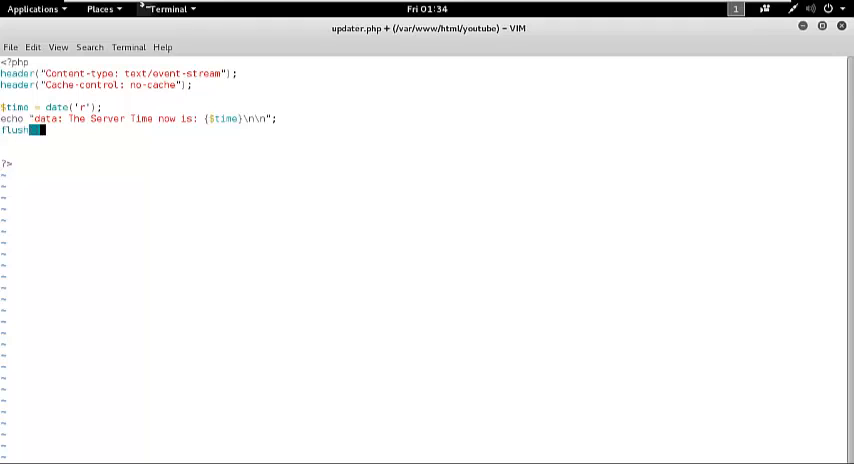
type("();")
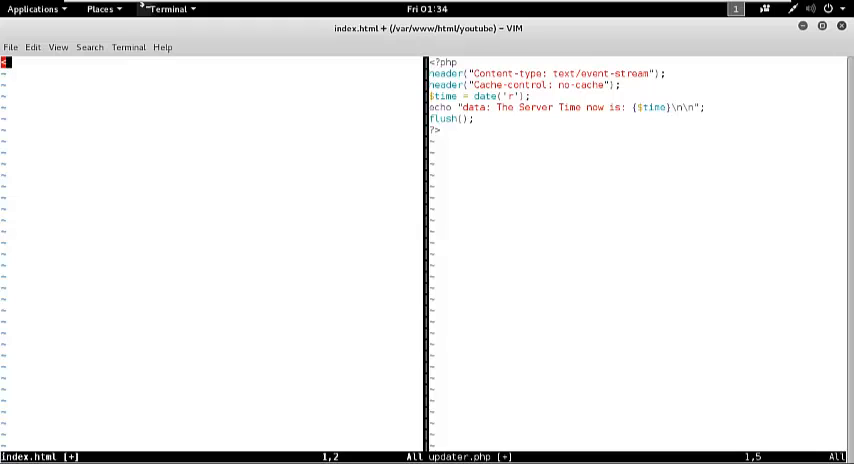
Step: Write <!doctype html>, the html element and an empty head element in index.html
type("<!doctype")
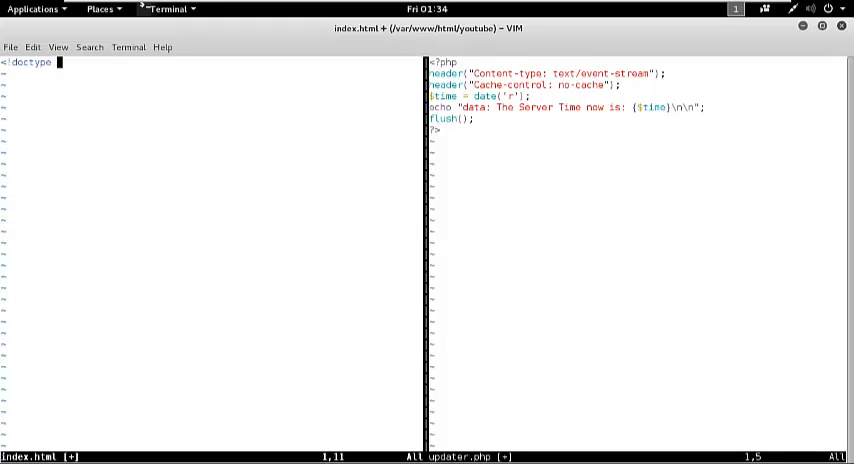
type("html>")
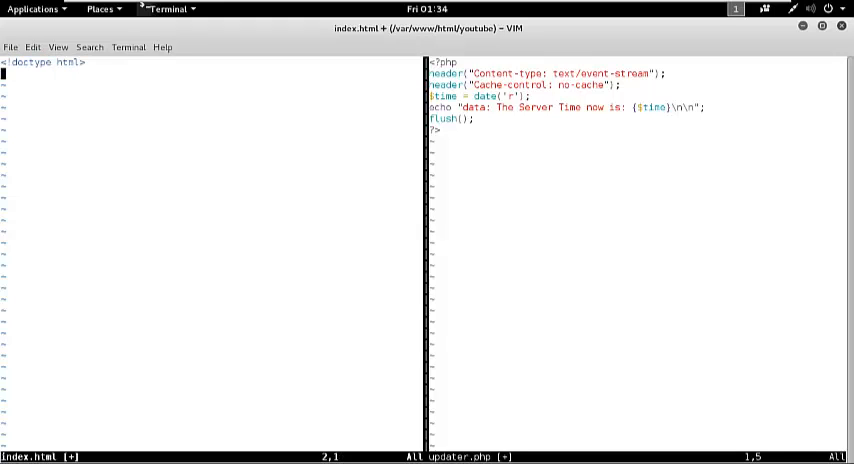
type("<html>")
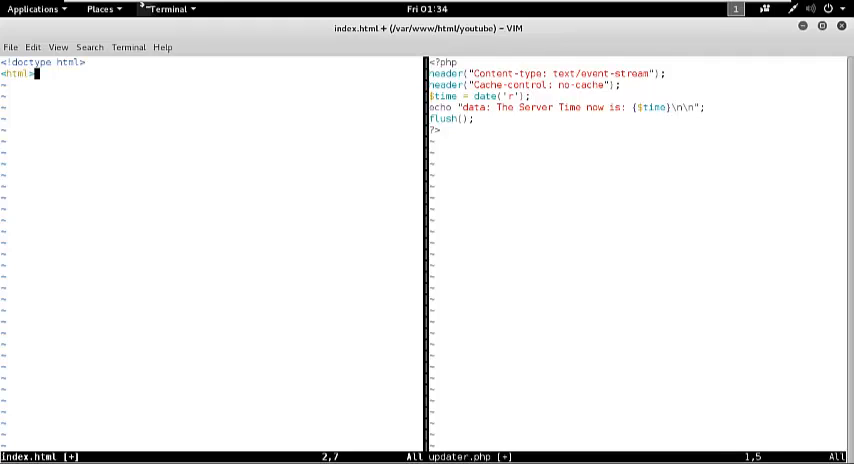
type("</html>")
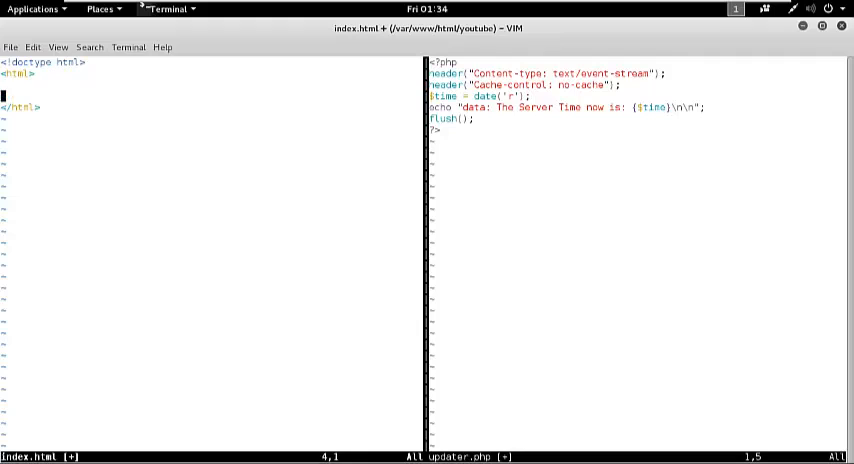
key("Up")
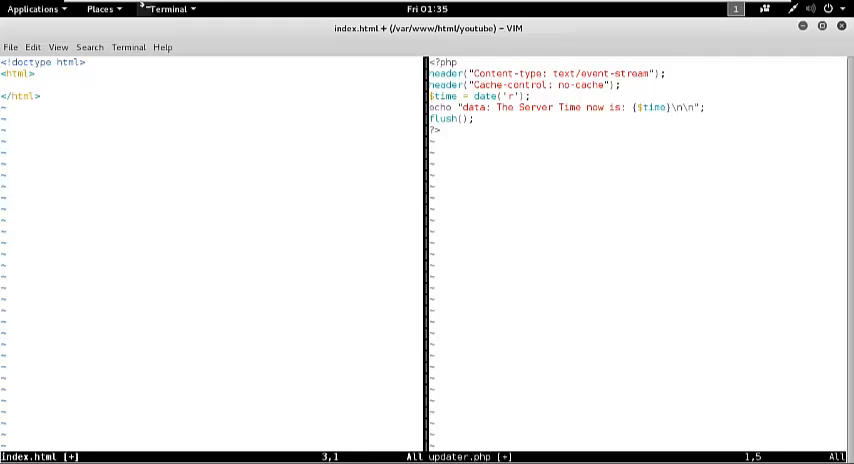
type("<head")
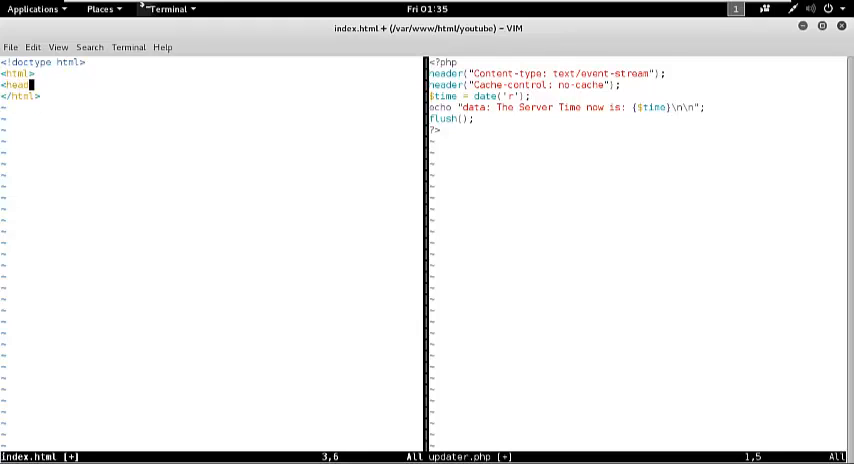
type("<")
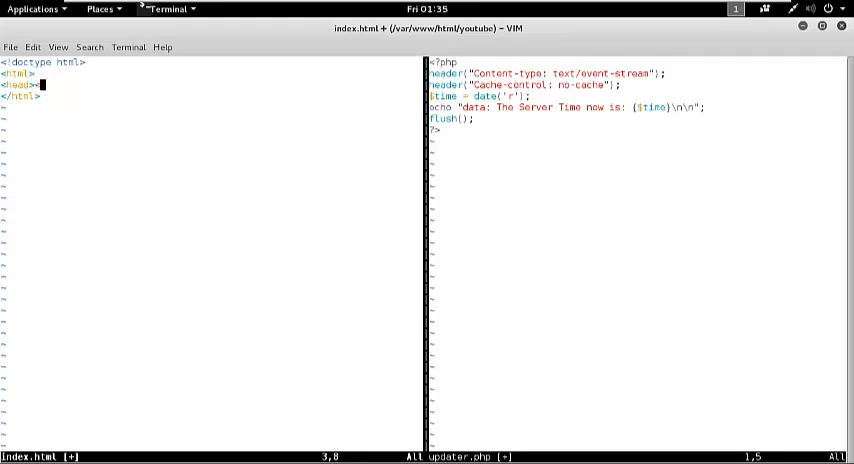
type("</head>")
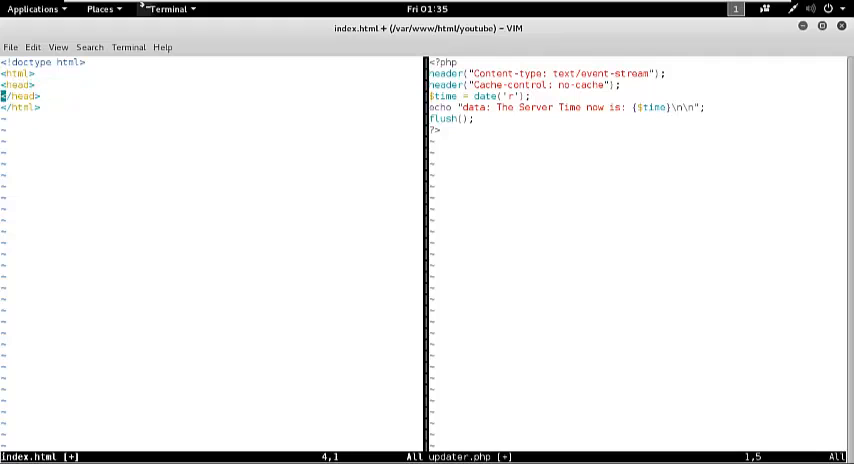
Step: Give the head the title HTML5 Server-Sent Events
type("<ti")
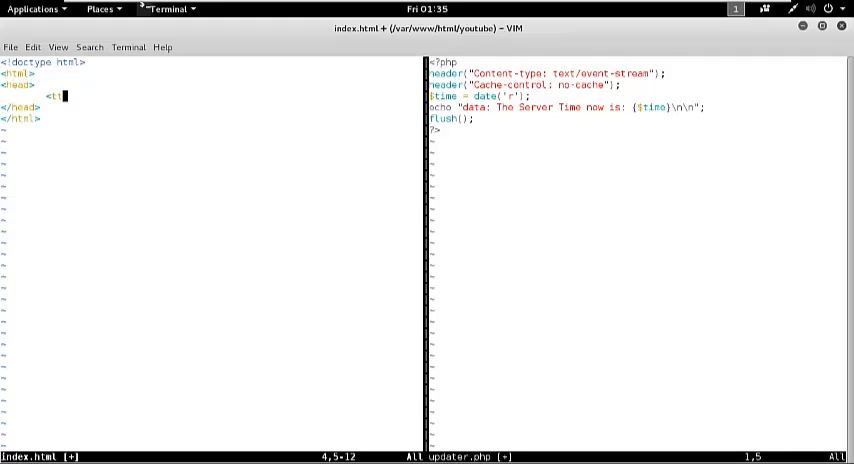
type("itle>")
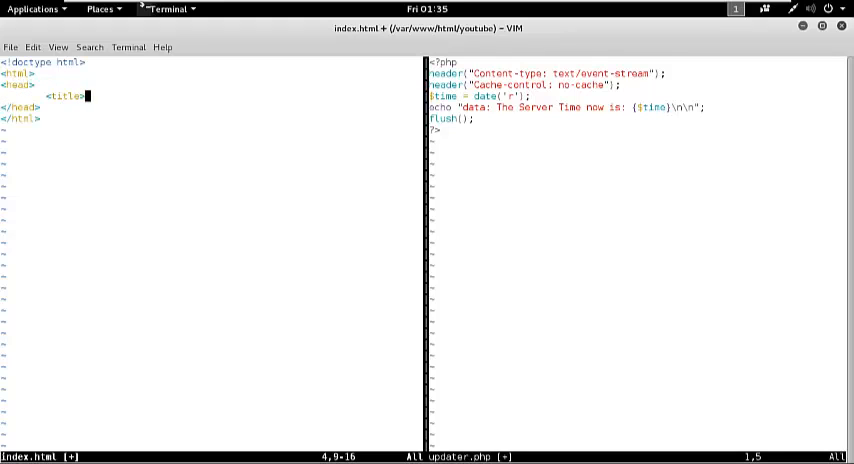
type("></title>")
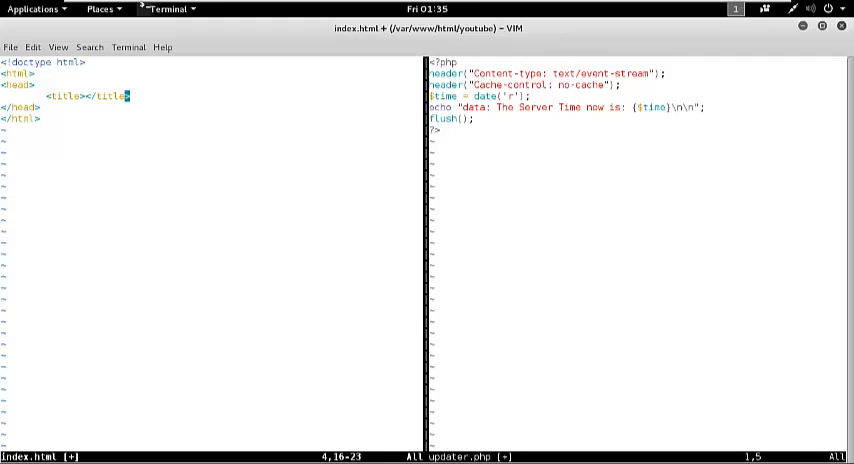
type("HTML5 Server")
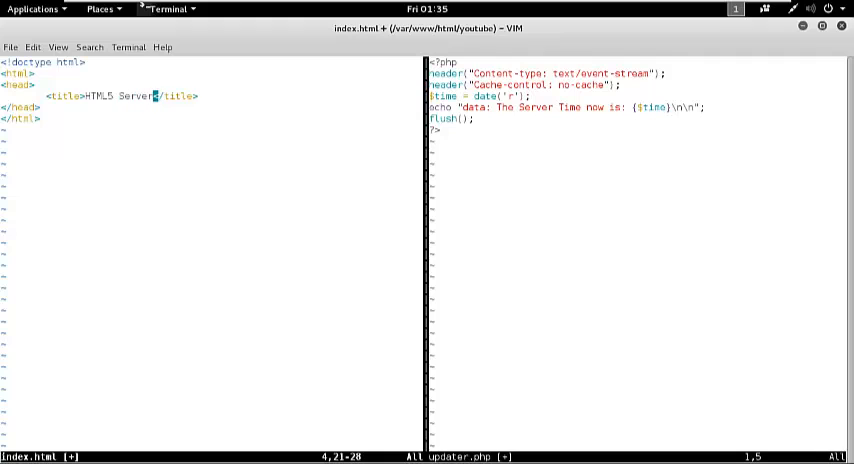
type("-Sent Event")
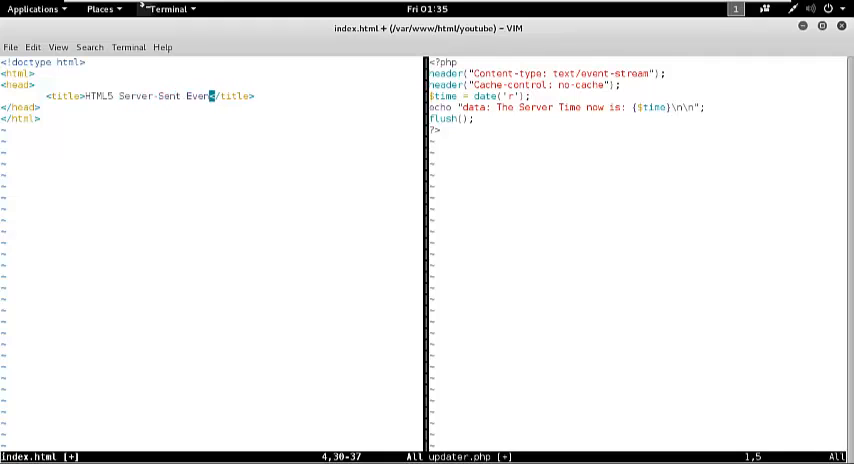
type("s")
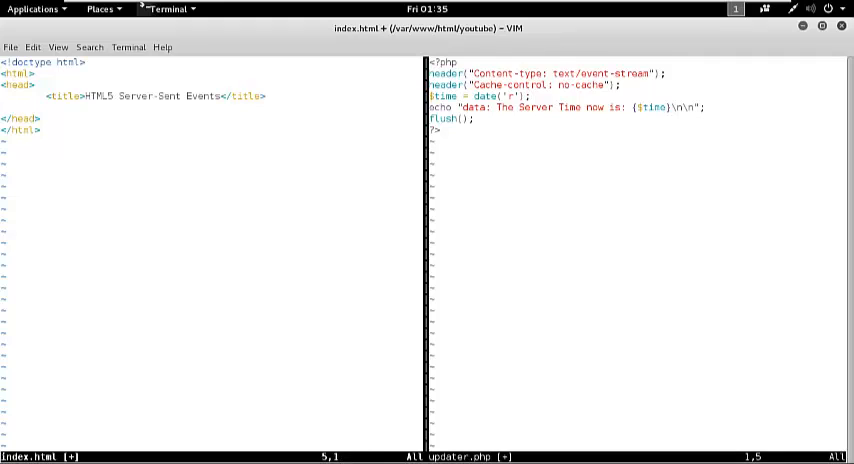
type("<")
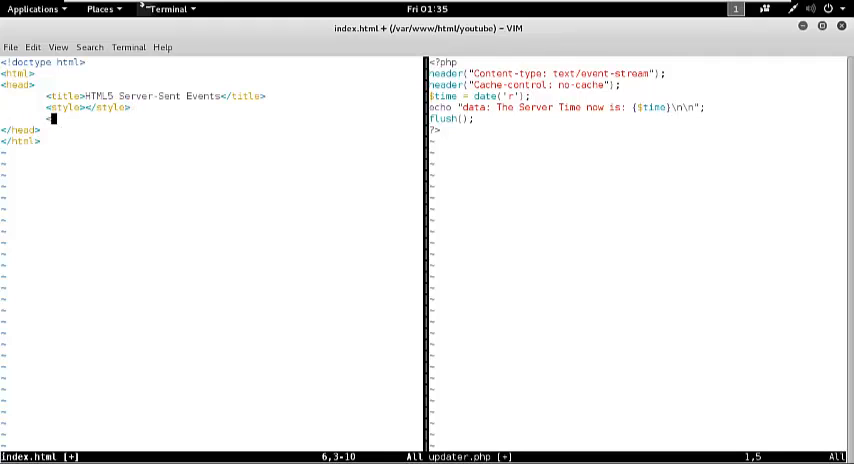
Step: Add empty script tags in the head and a body element below it
type("<script></script>")
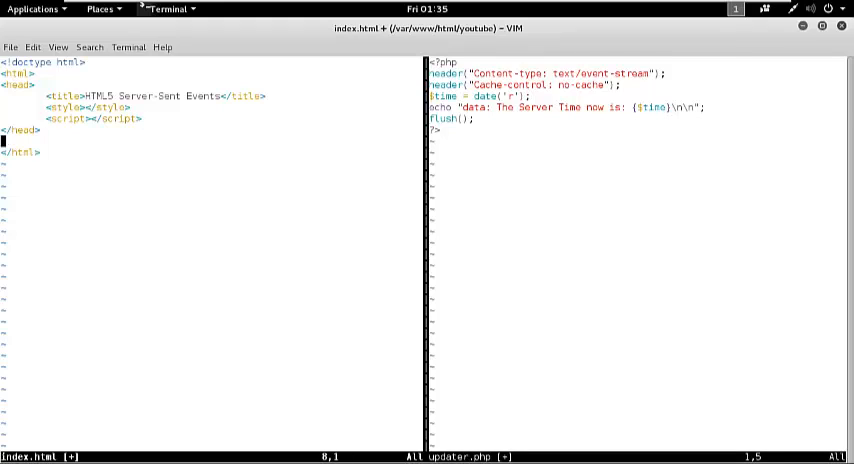
type("<boyd>")
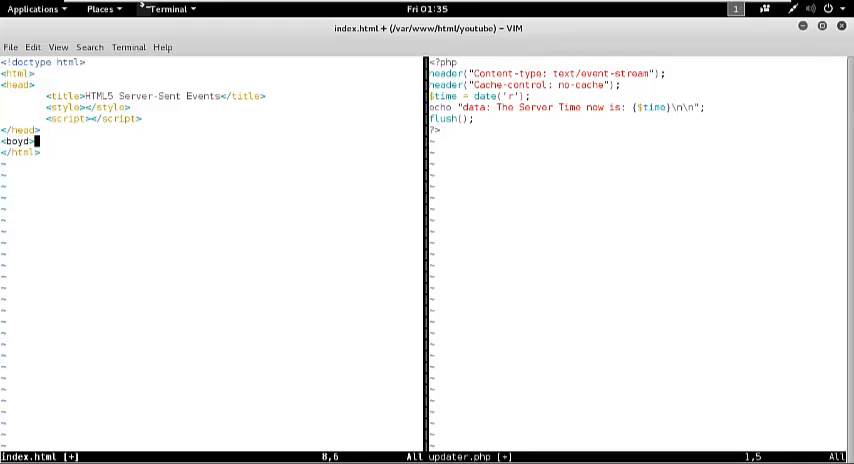
type("</bdy>")
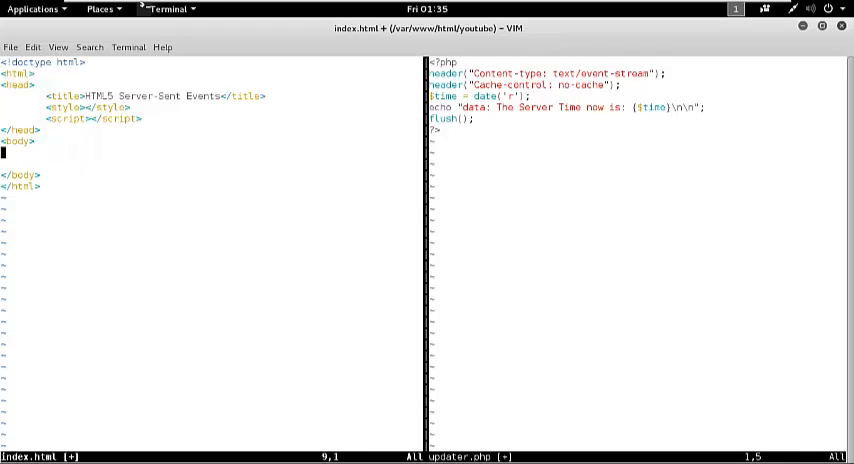
Step: Add a centred h1 reading "Dynamically Updating the WebPage" in the body
type("<h1></h1>")
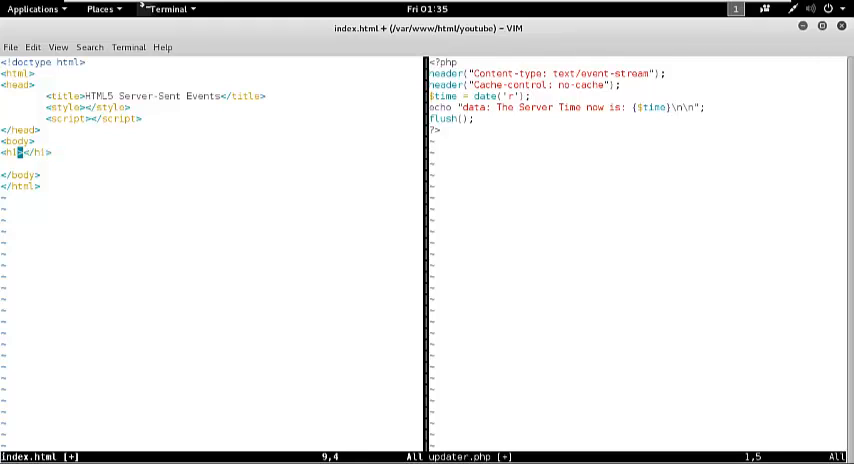
type("\"")
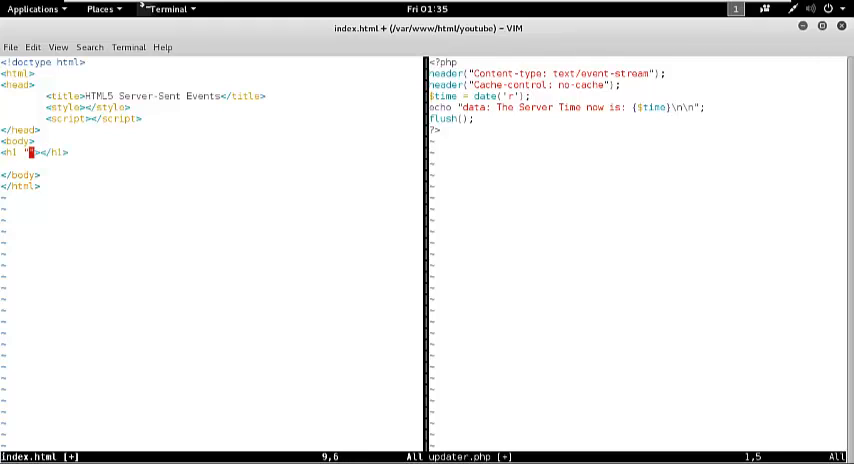
type("align=")
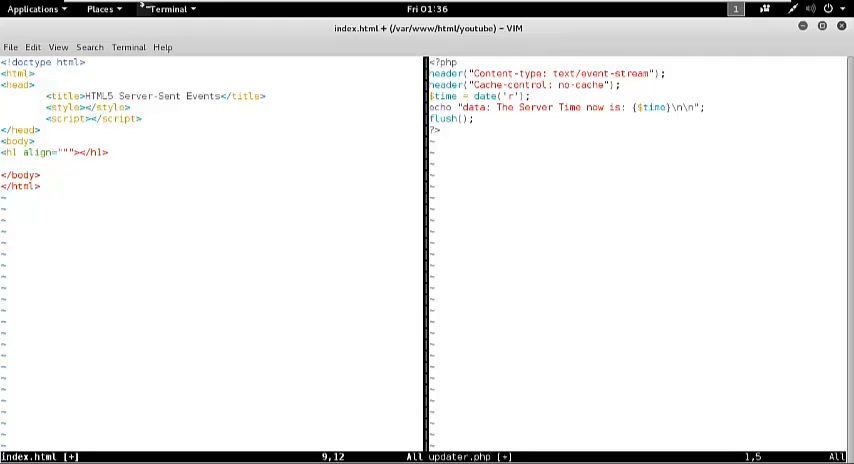
type("center")
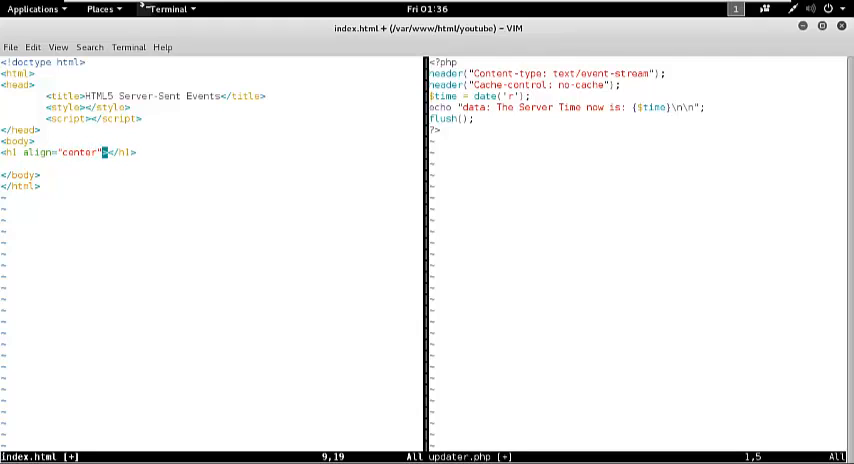
type("Dynamically")
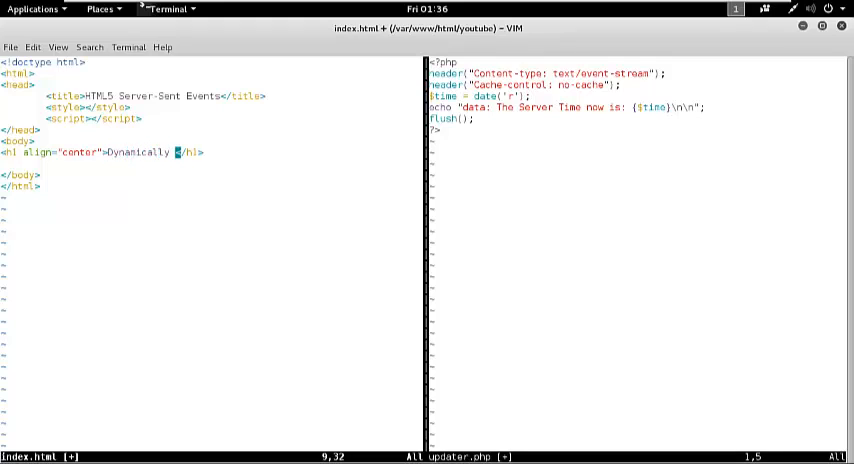
type("Updating the WebPage")
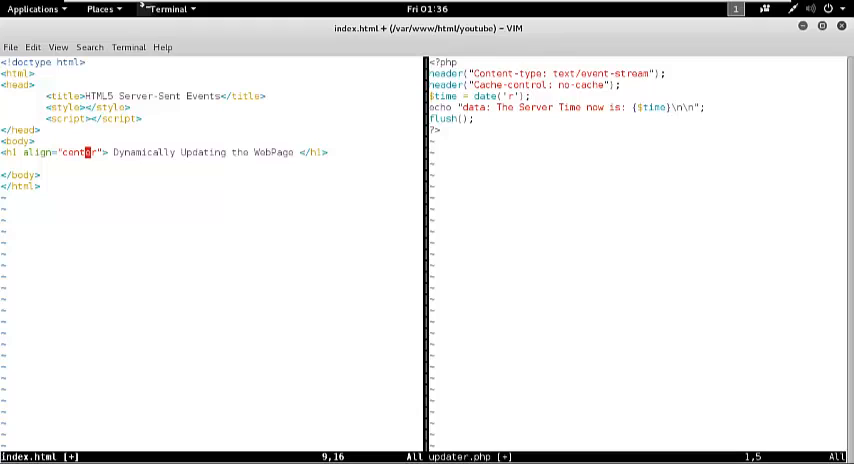
Step: Add a div with an id attribute below the heading
type("<div></div>")
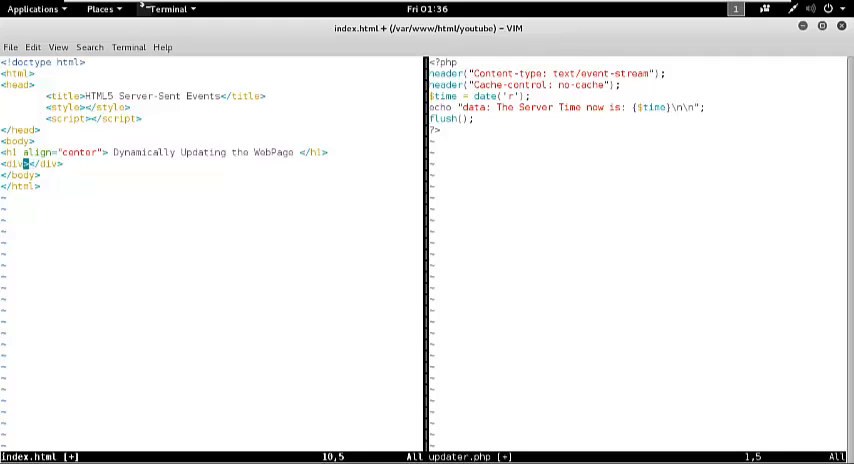
type("id=\"\"")
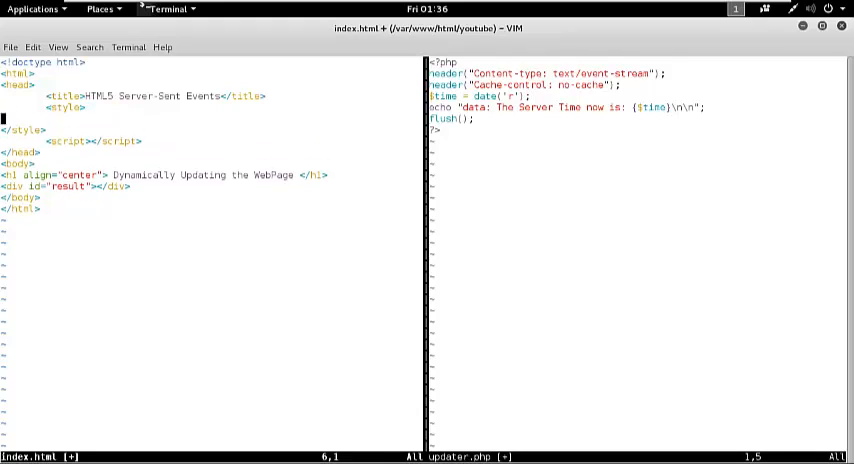
Step: Write a style rule div { text-align: center; } and set the div id to "result"
type("div{")
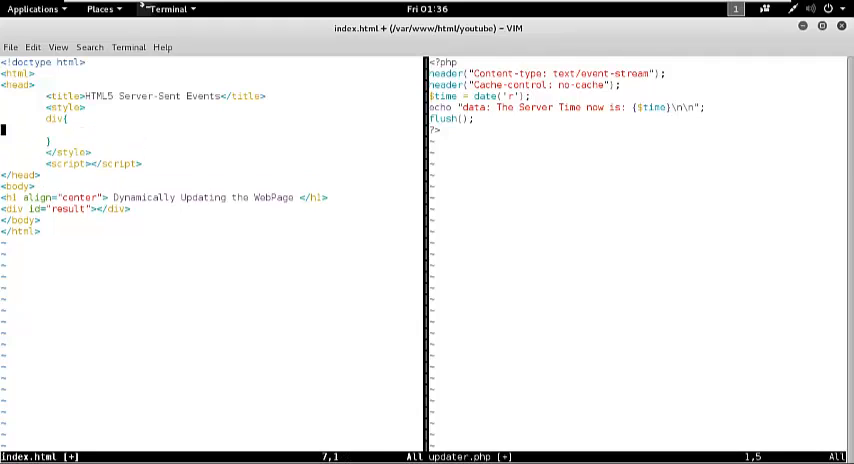
type("text")
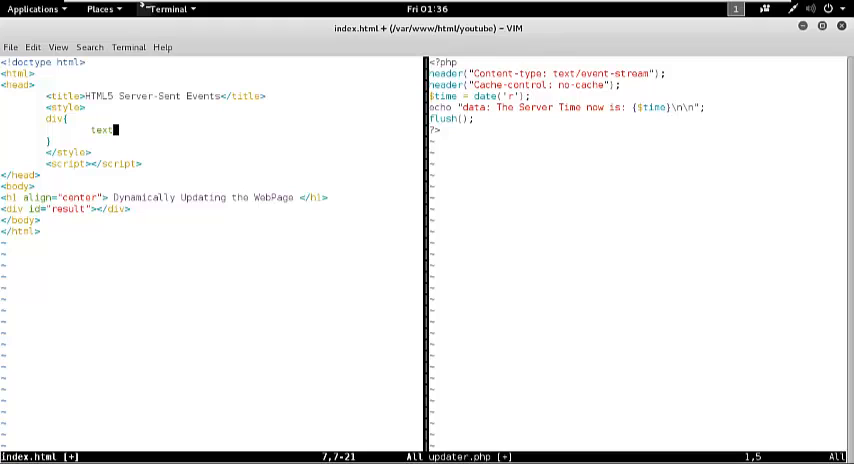
type("-al")
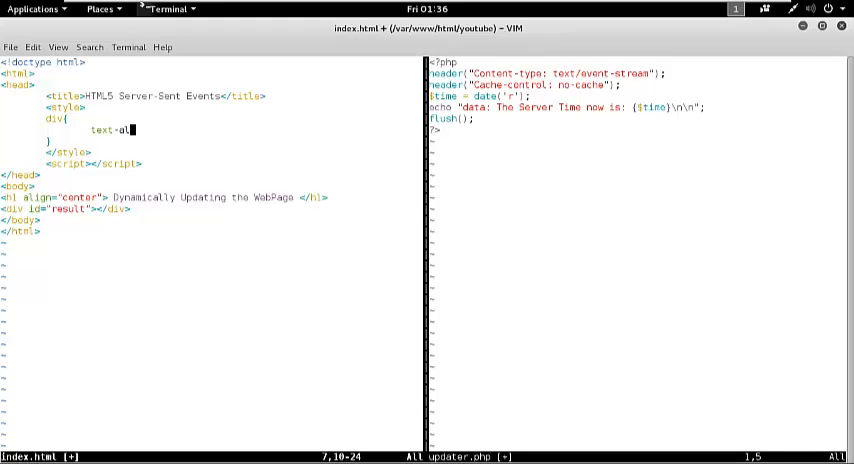
type("ign: ce")
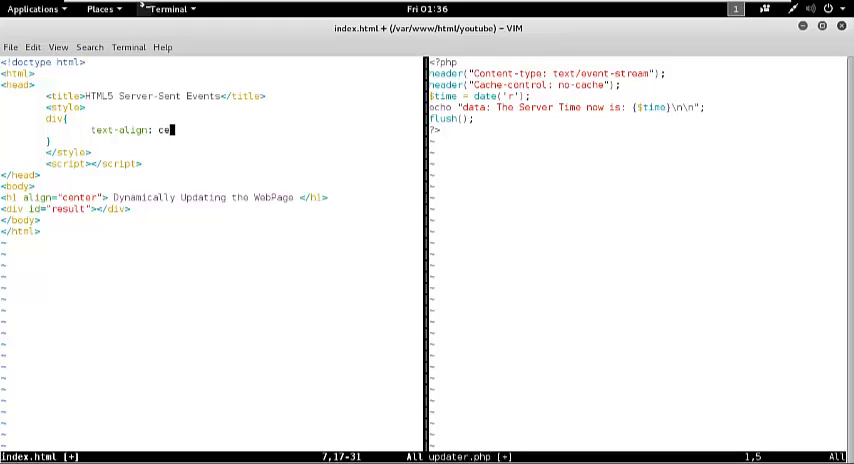
type("nter;")
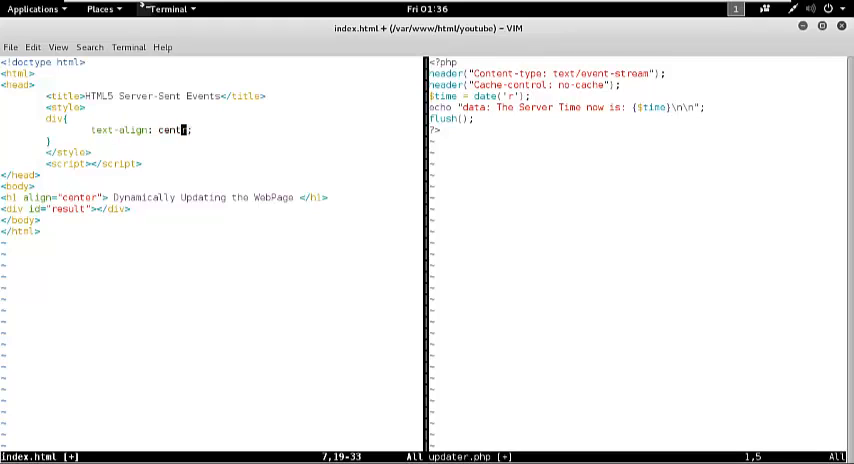
type("re")
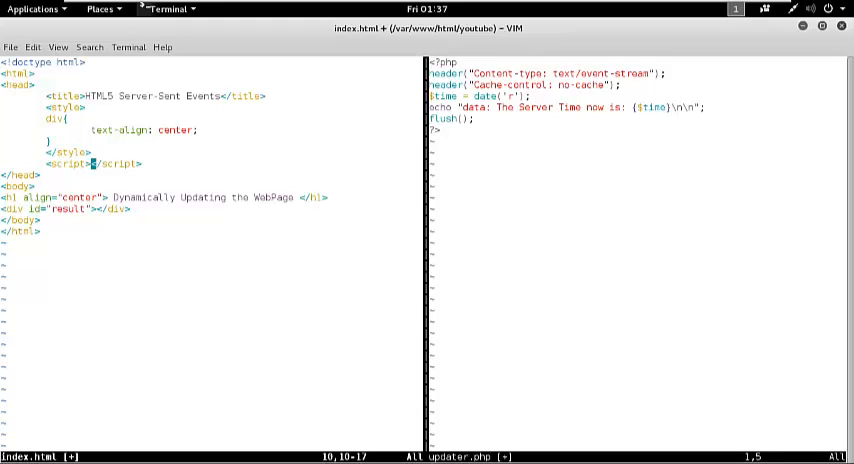
Step: In the script, test if(typeof(EventSource) !== "undefined") with a // code.. placeholder
key("Return")
type("if(")
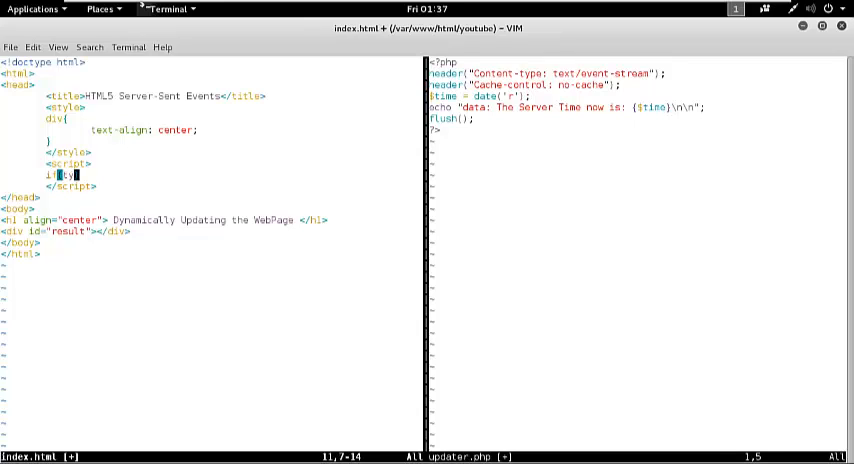
type("typeof(")
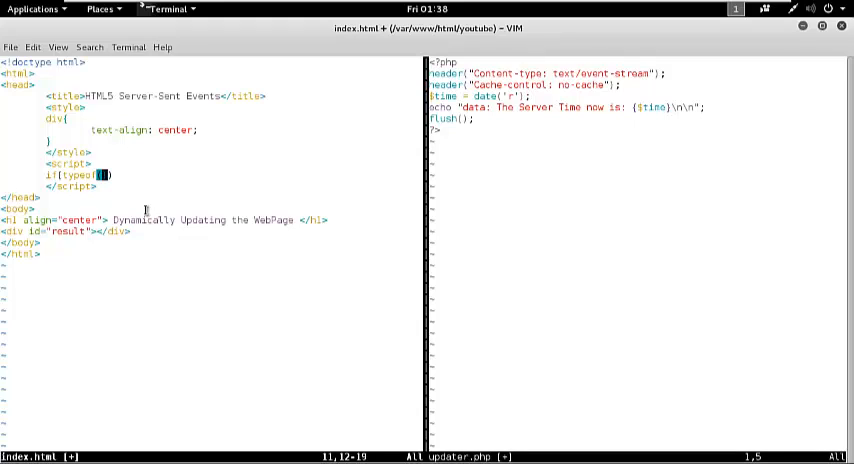
type("Event")
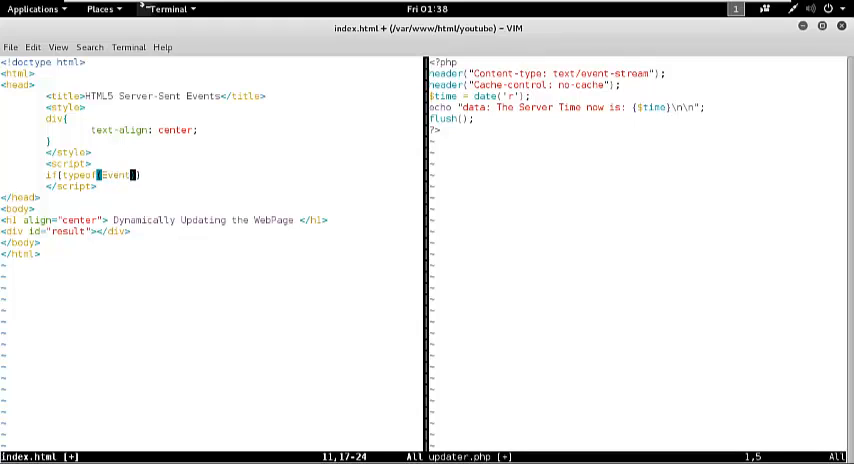
type("Source")
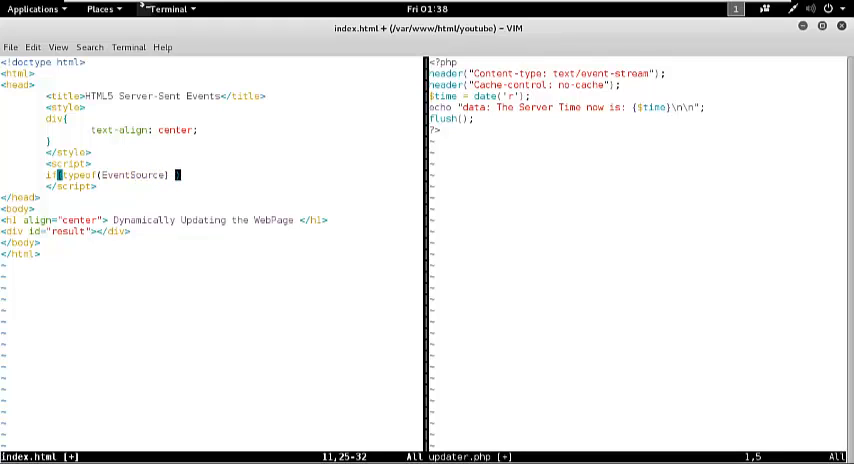
type("!== \"undefined\"){")
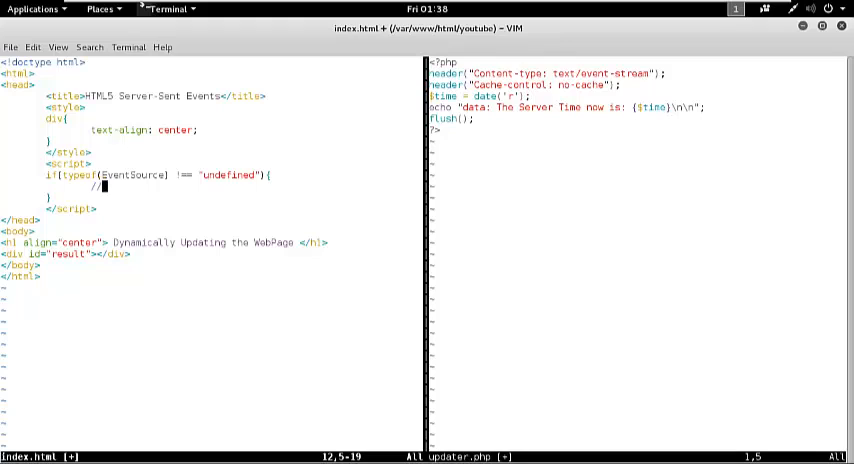
type("// code..")
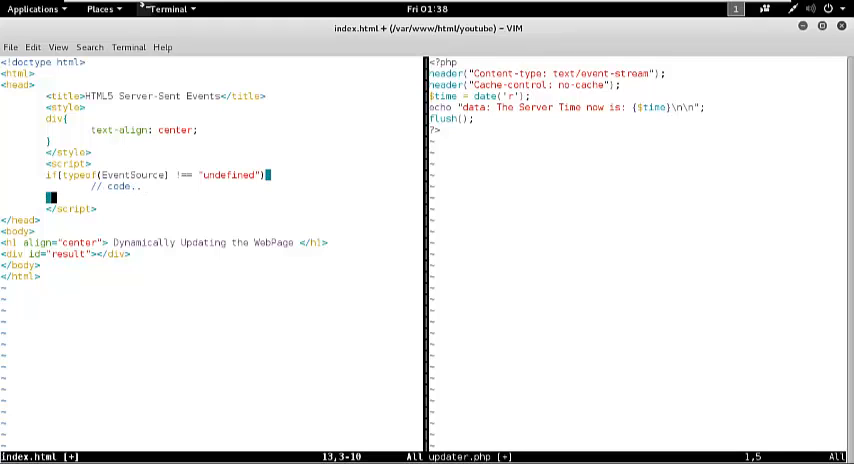
Step: Add an else branch alerting "Browser is Crap..." and start declaring var source
type("}else{")
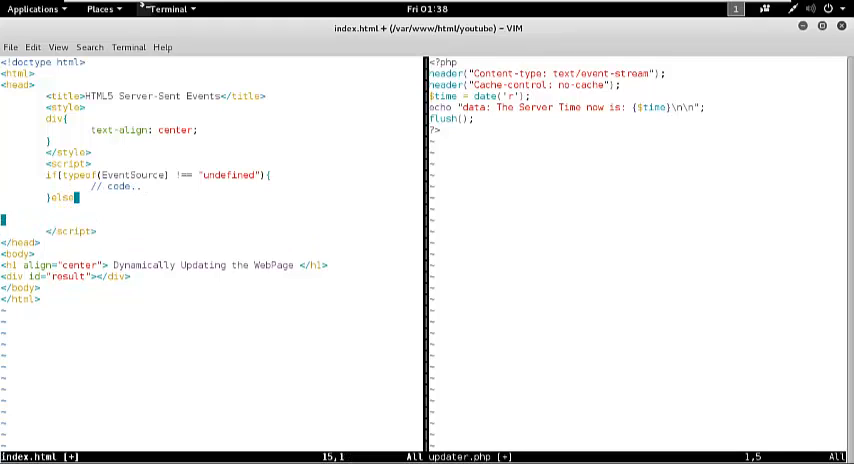
type("aler")
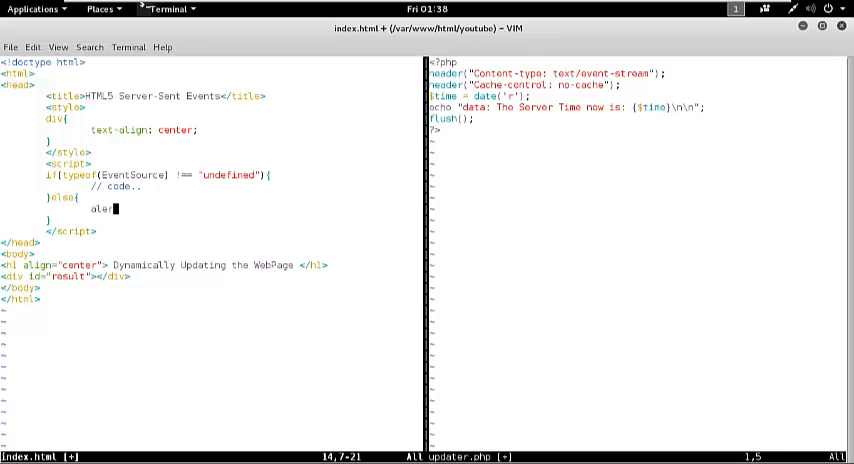
type("();")
type("var")
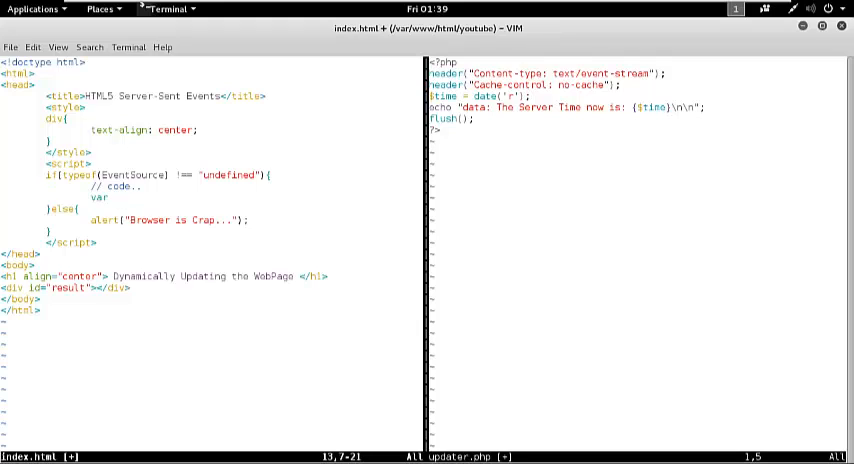
type("source =")
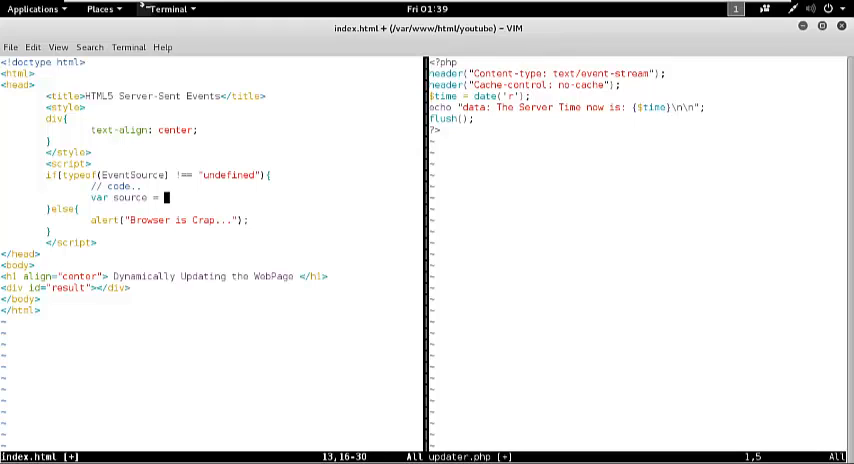
Step: Complete var source = new EventSource("updater.php"); and begin the next source line
type("new")
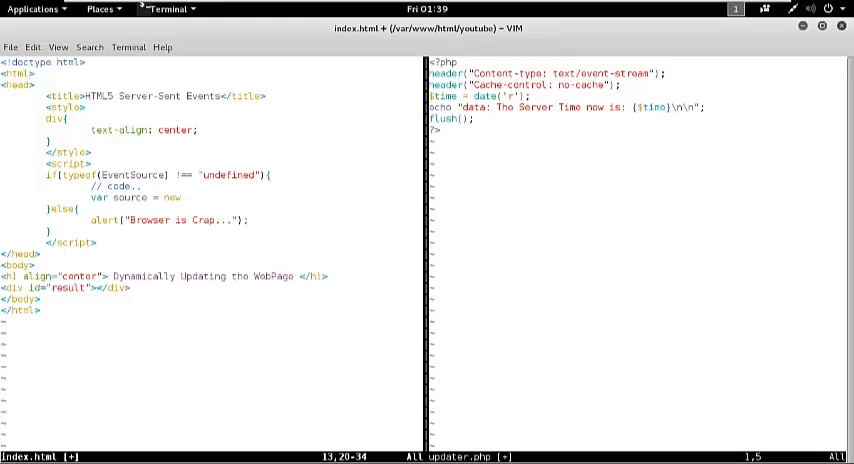
type("Event")
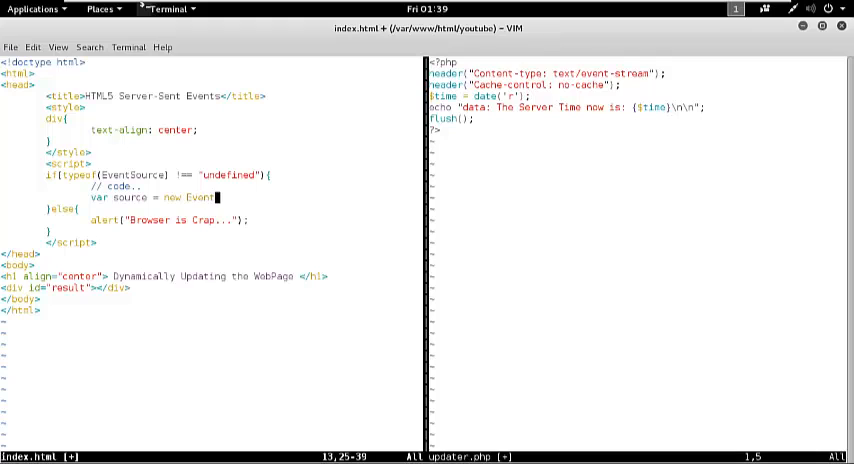
type("Source();")
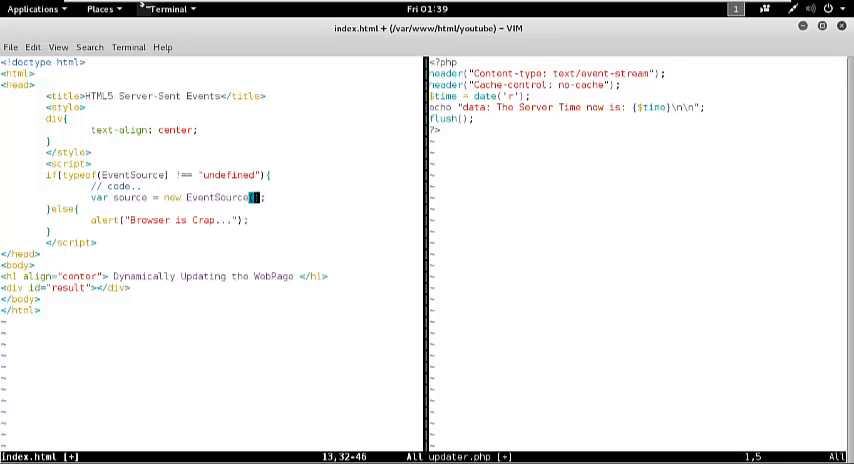
type("\"\"")
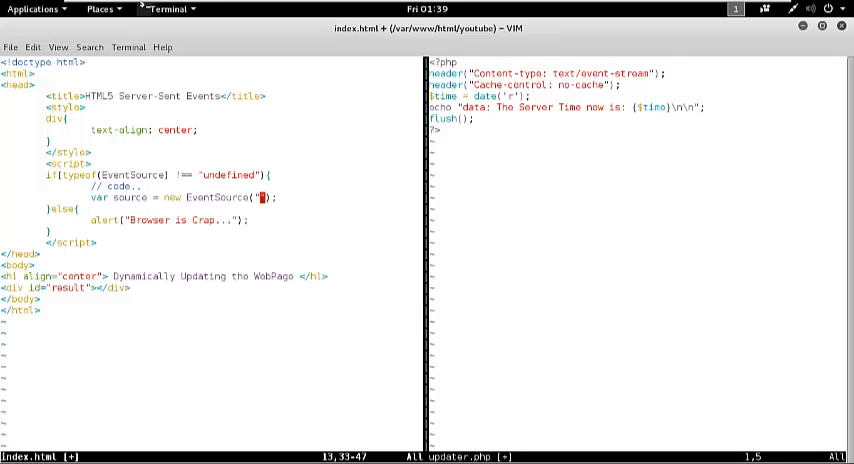
type("updater.php")
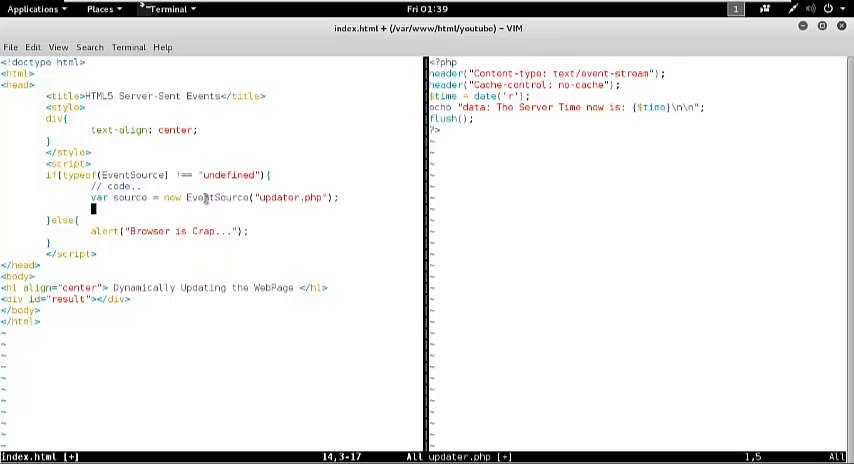
type("source.")
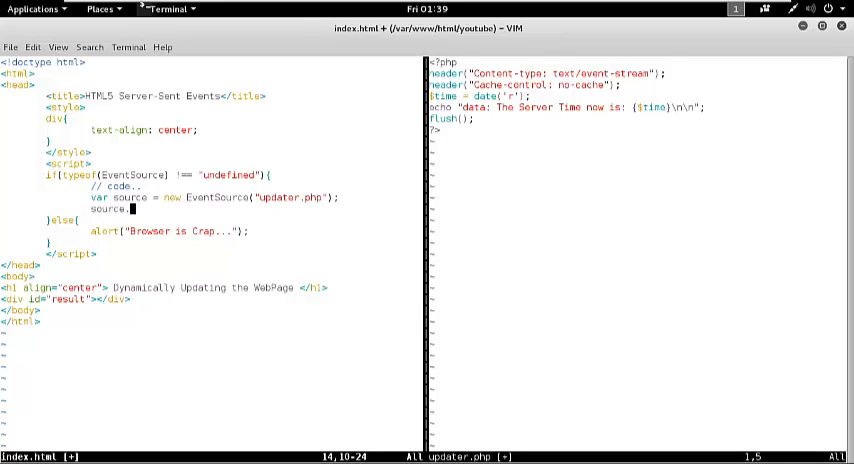
Step: Begin the handler as source.onmessage = function(event)
type("onmes")
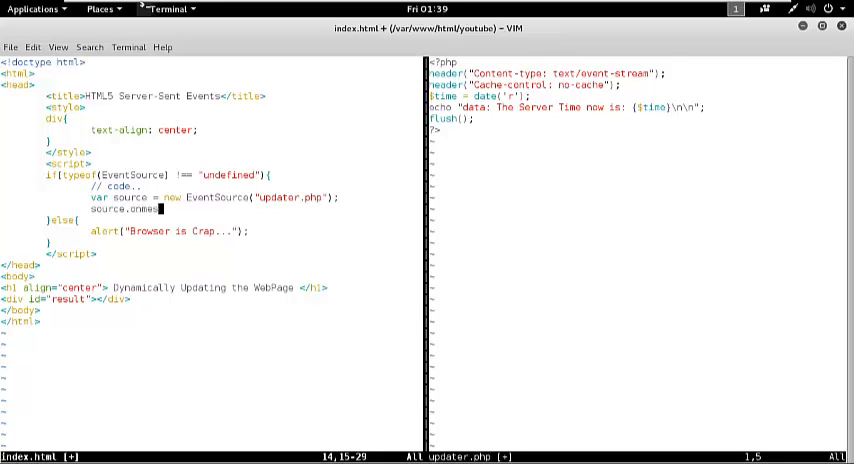
type("age")
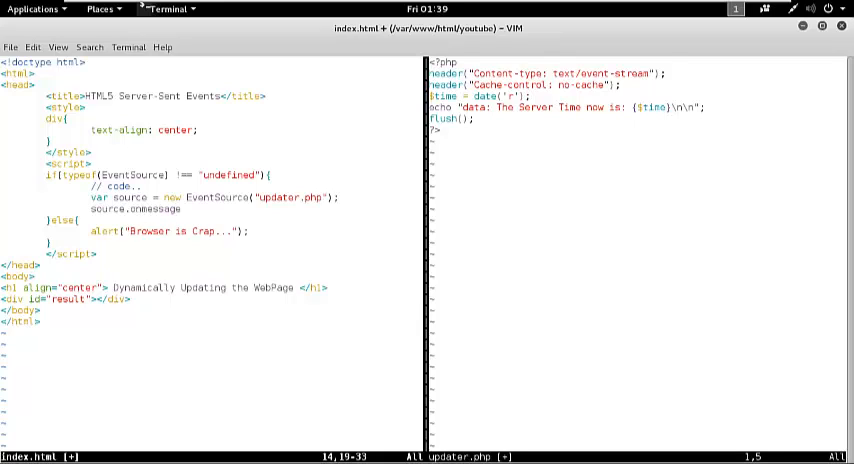
type("=")
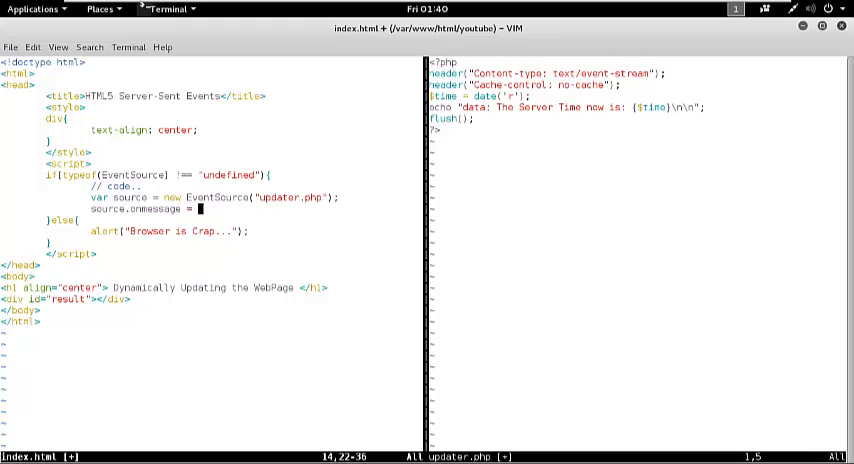
type("function(")
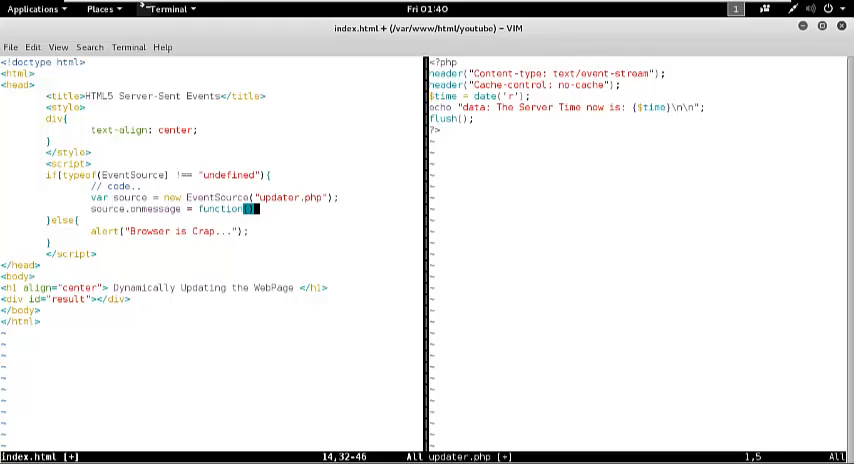
type("eve")
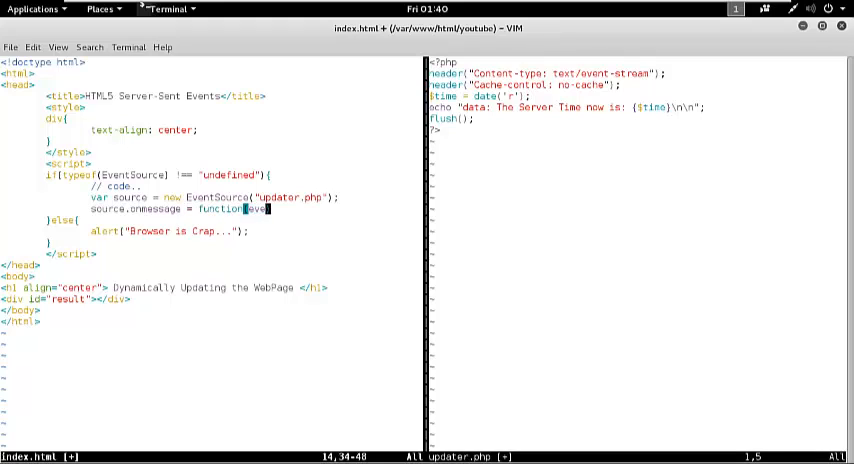
type("(event){")
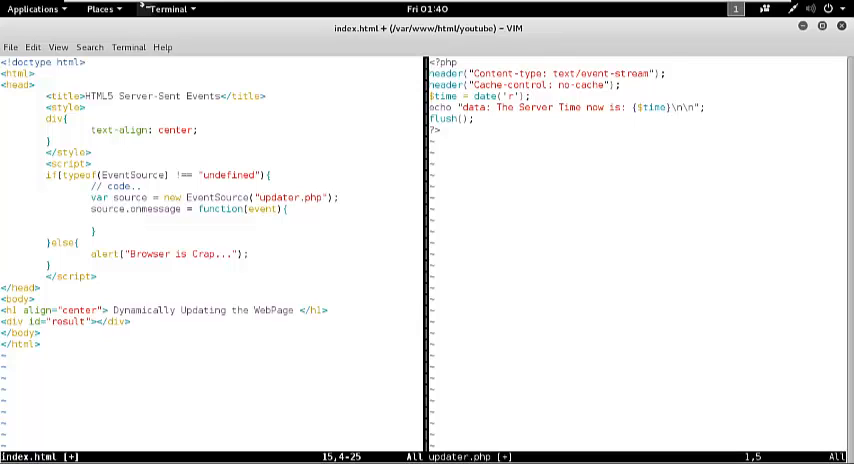
Step: Set the result div's innerHTML to append event.data followed by a "<br>" line break
type("document")
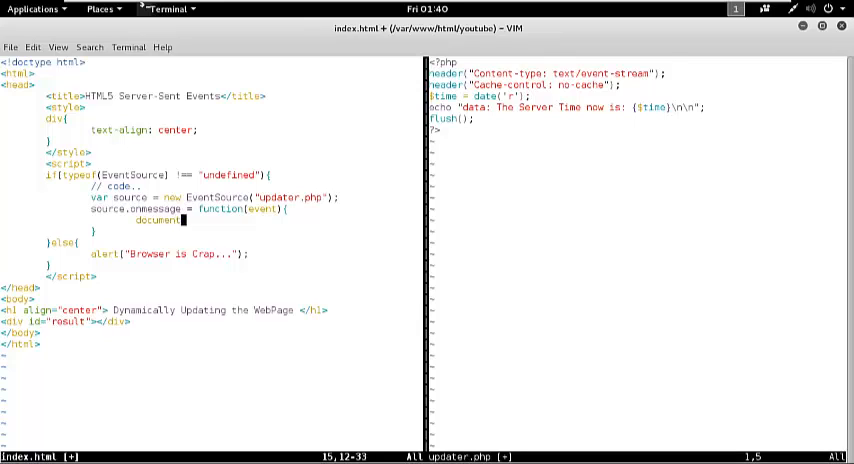
type(".getElementById(\"result")
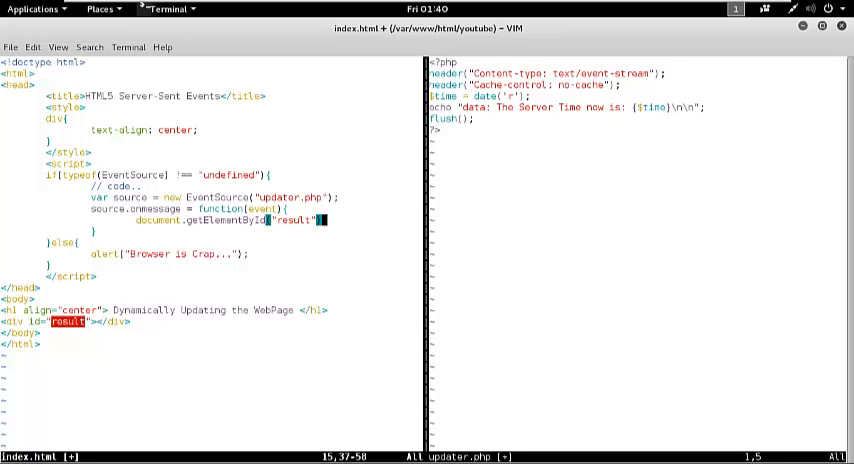
type(".innerHTML")
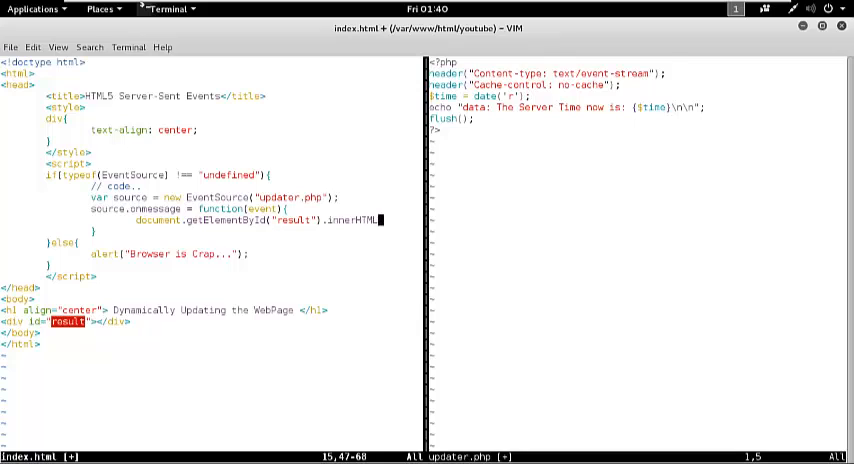
type("= \"\"")
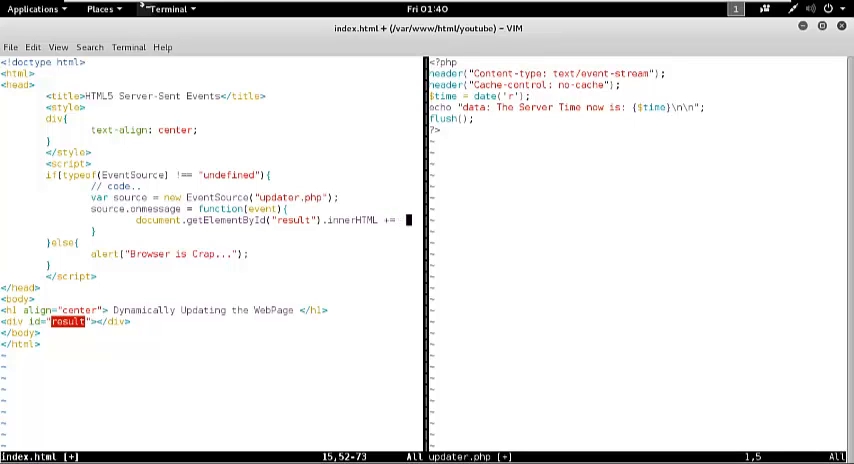
type("eve")
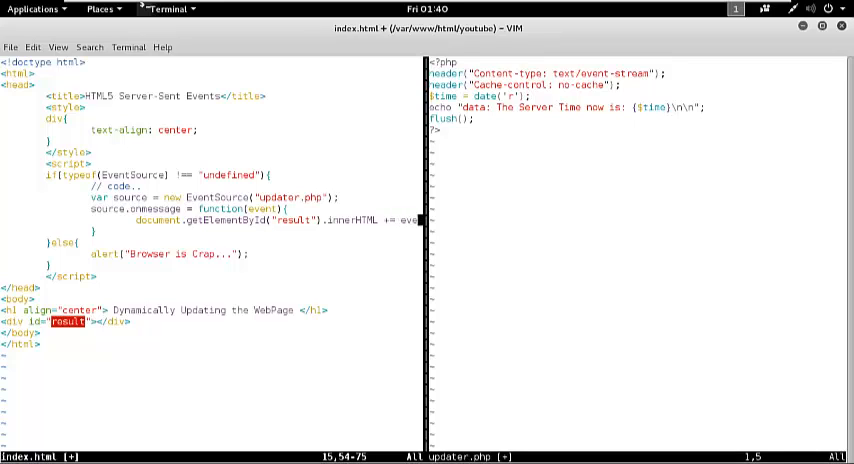
type(".data")
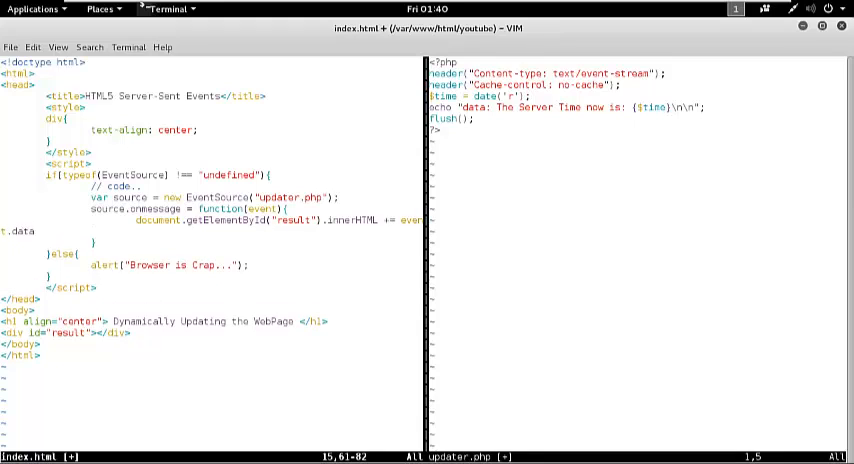
type("+ \"\"")
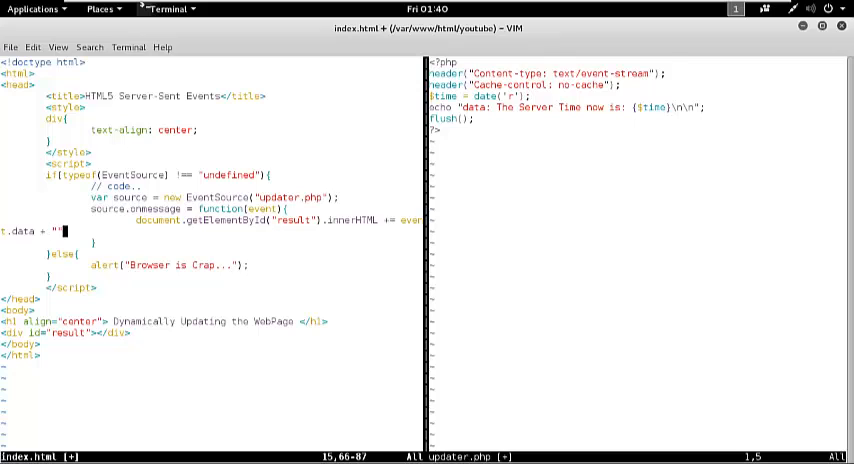
key("BackSpace")
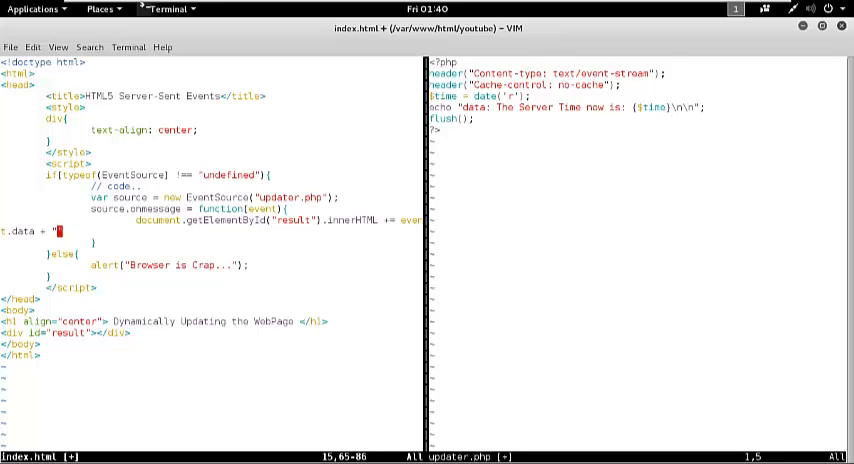
type("br>\";")
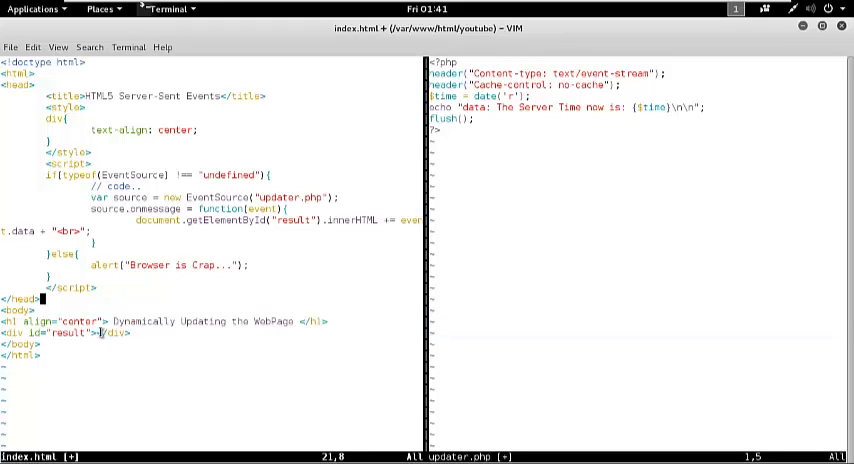
mouse_move(504, 120)
type("c")
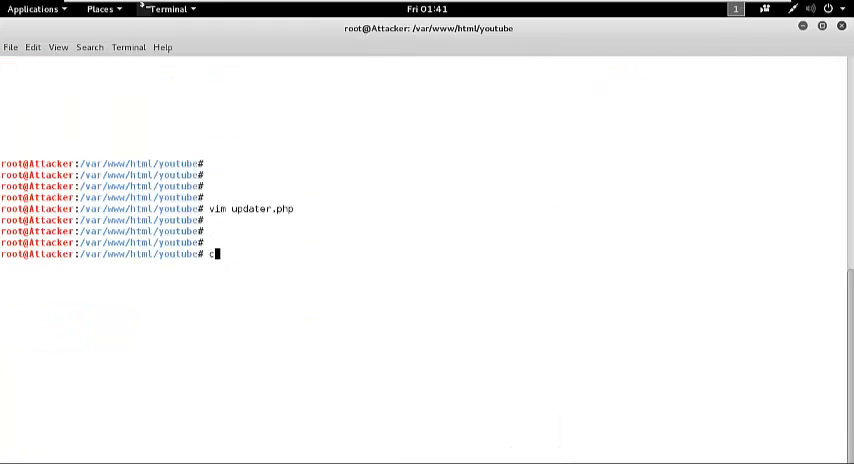
Step: List the folder with ls, run ifconfig and select the eth0 address 192.168.1.4
type("ls")
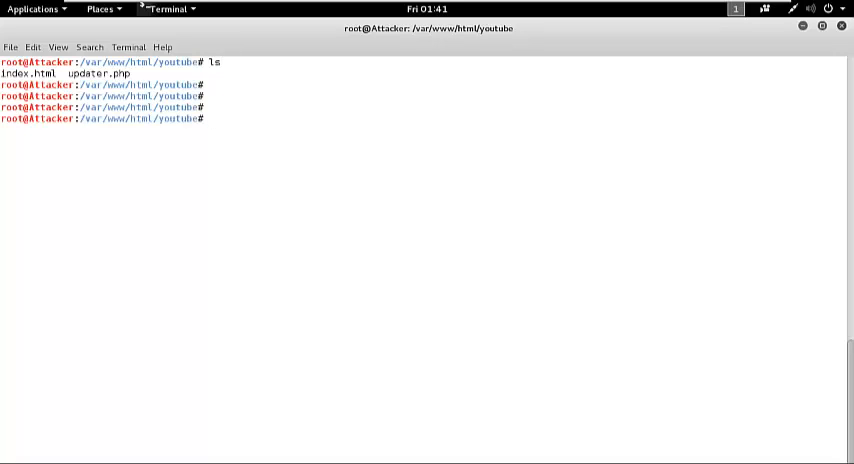
type("if")
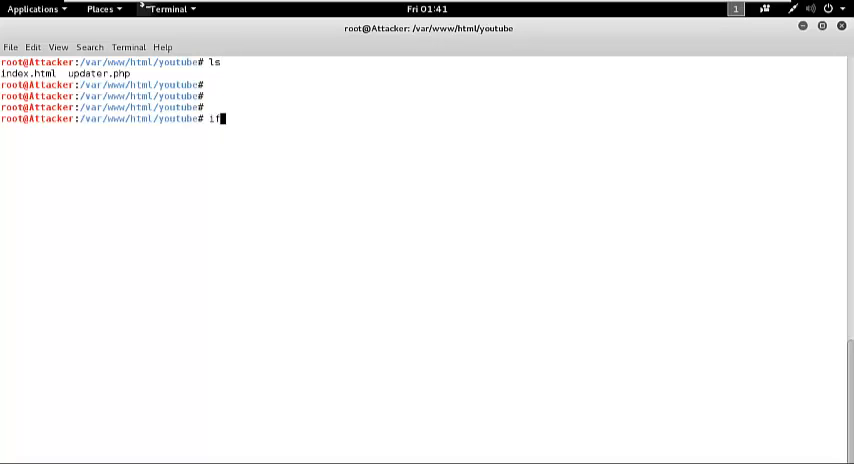
type("config")
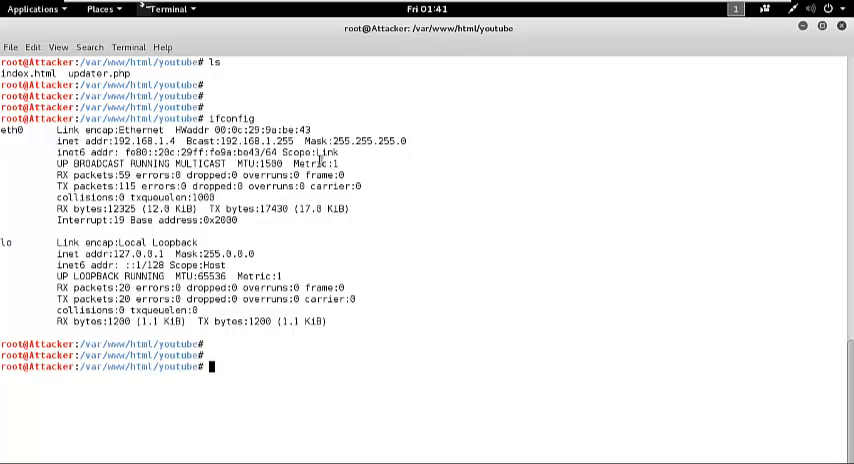
double_click(128, 140)
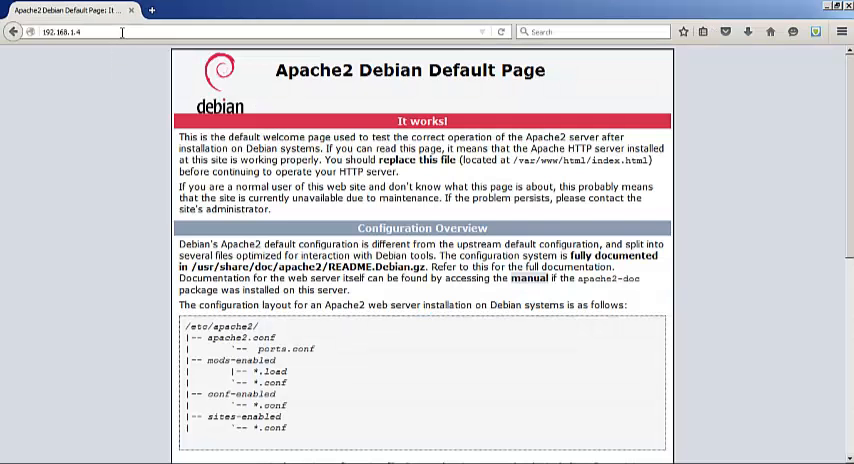
Step: Browse to 192.168.1.4/youtube/ to load the Dynamically Updating the WebPage demo
left_click(120, 30)
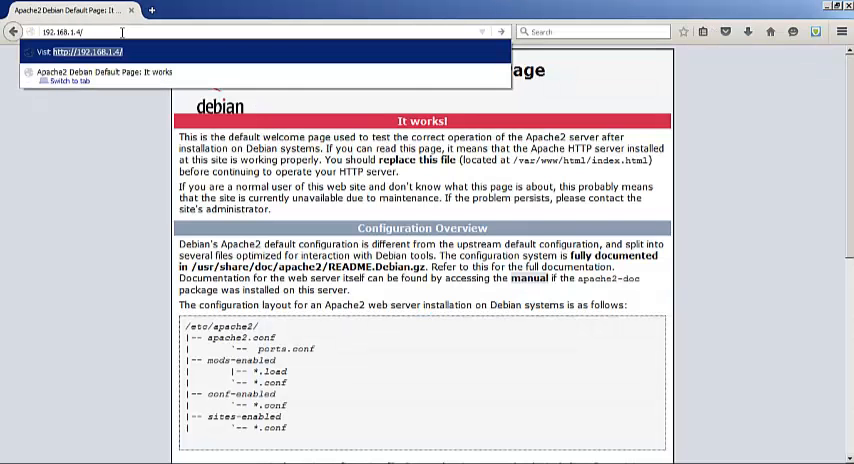
type("youtube/")
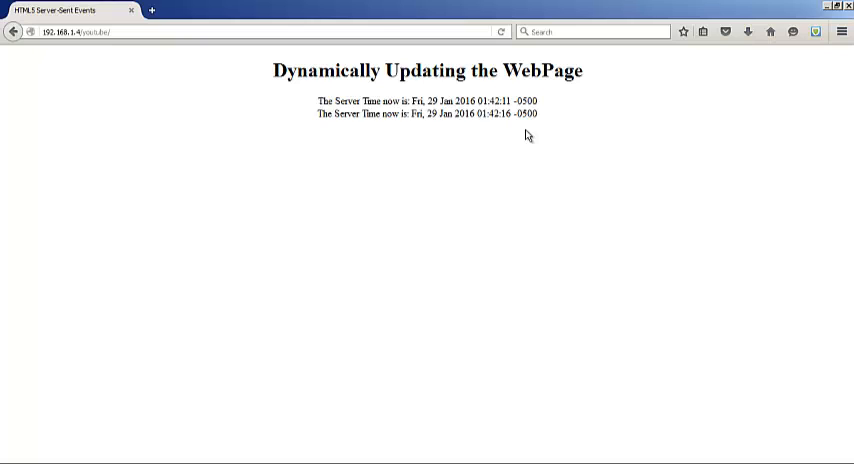
mouse_move(550, 248)
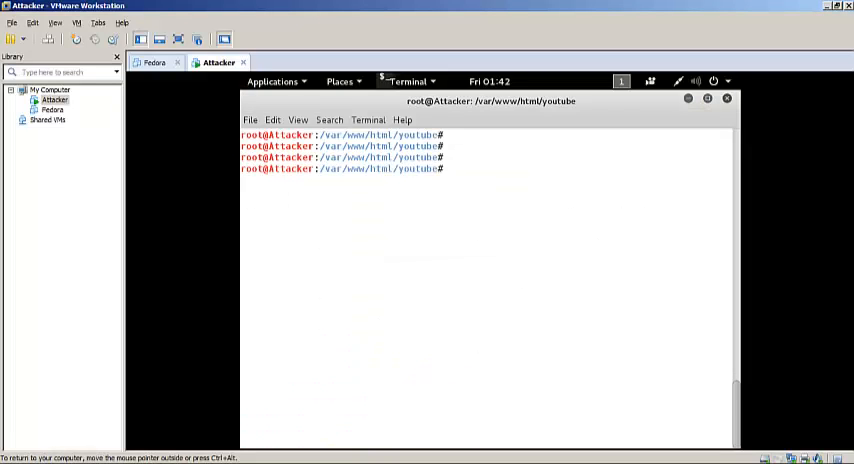
Step: Enter vim index.html at the prompt to reopen the page source
type("vim index.html")
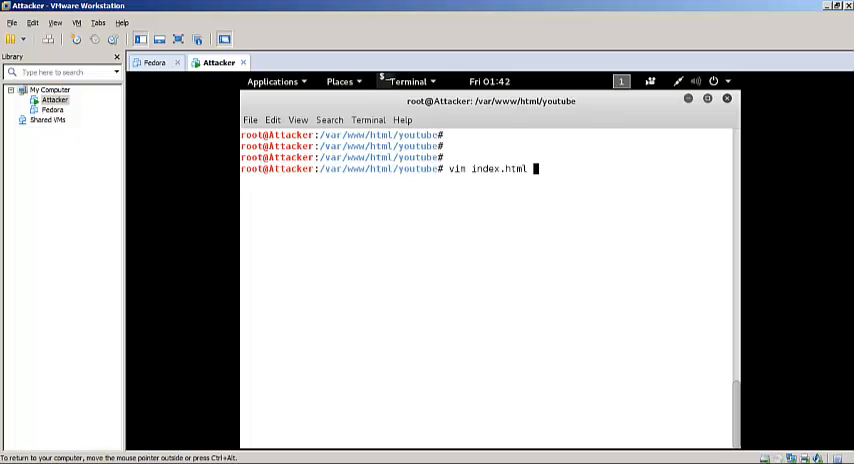